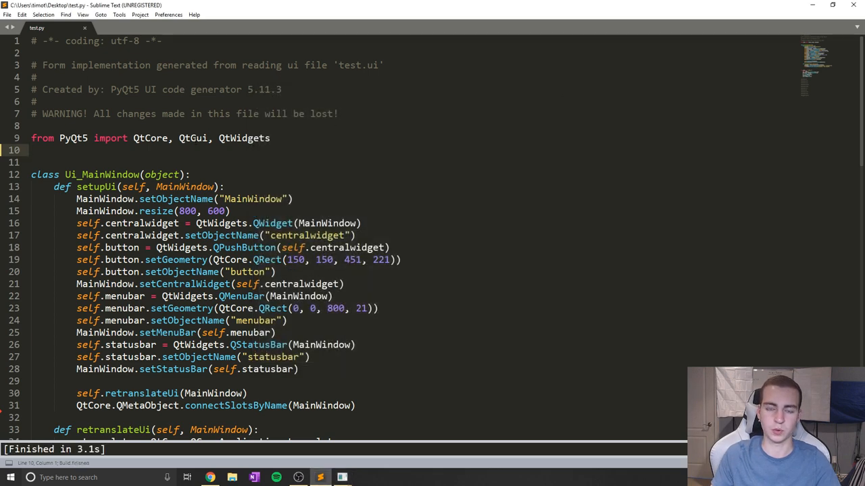
- Add a 'from PyQt5.QtWidgets import ...' line beneath the existing imports and save test.py
type("f")
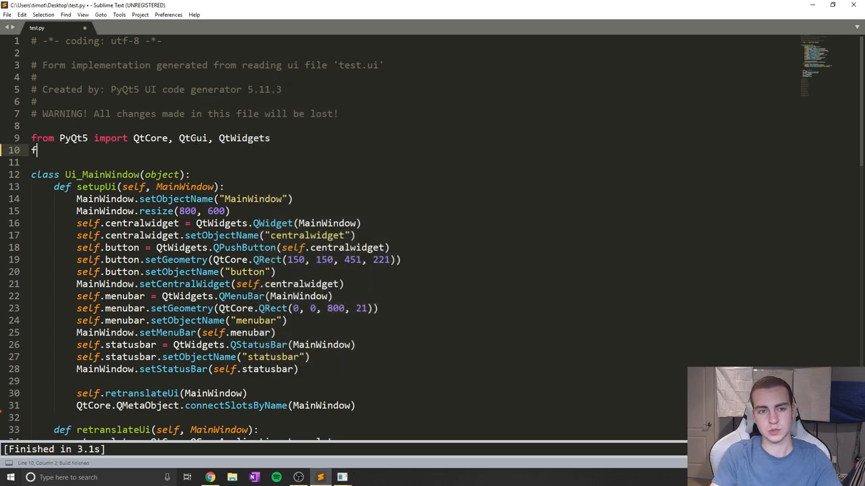
type("rom")
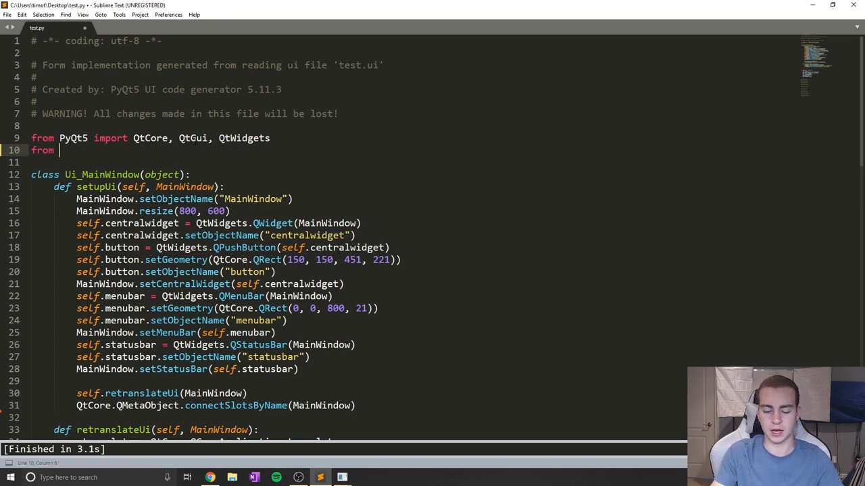
type("PyQt5")
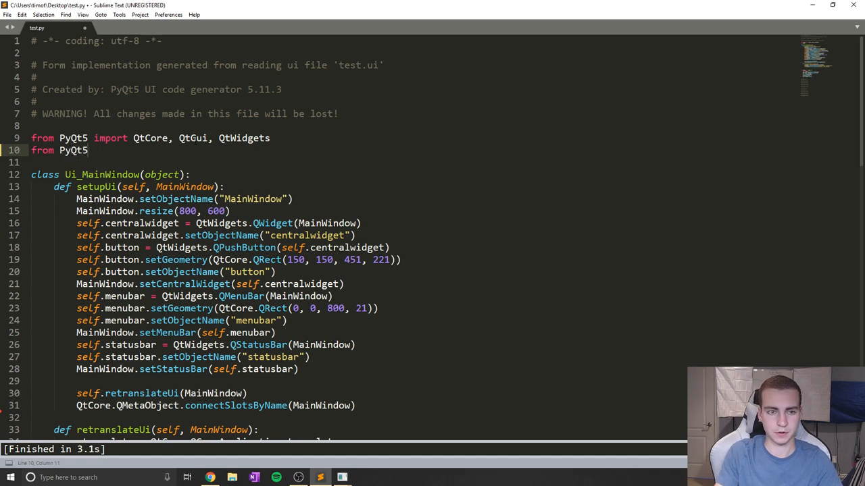
type(".QtW")
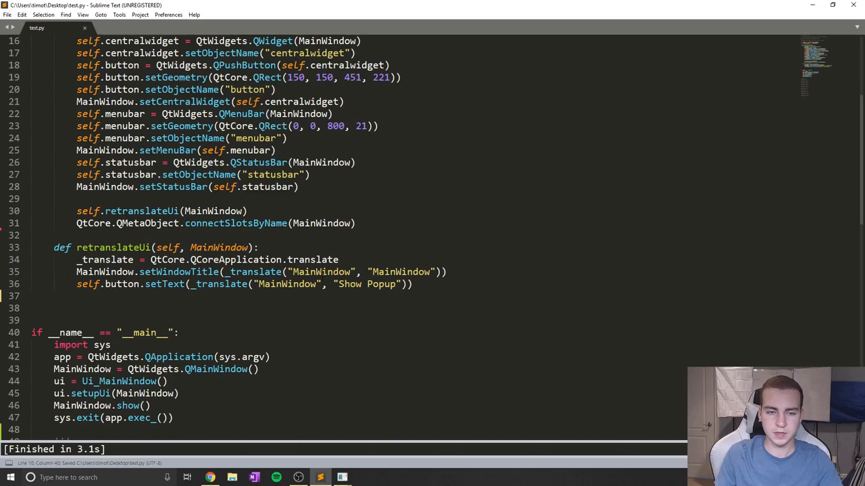
- Define an empty show_popup(self) method after retranslateUi
type("def")
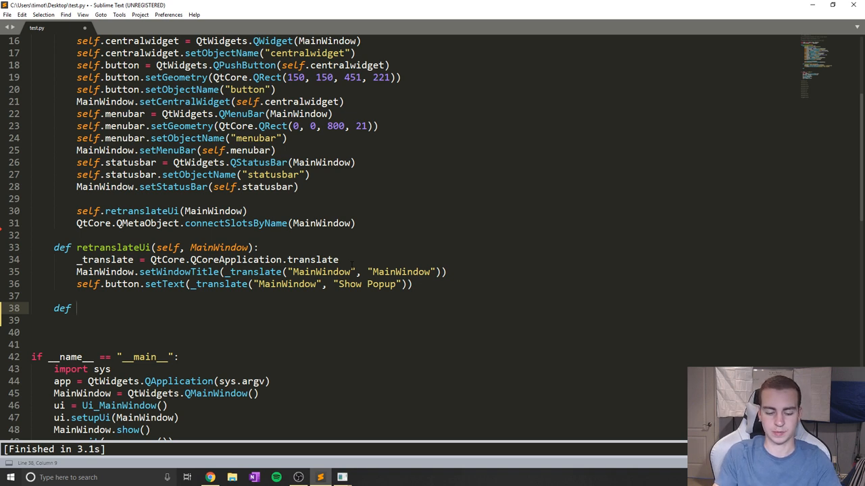
type("show_p")
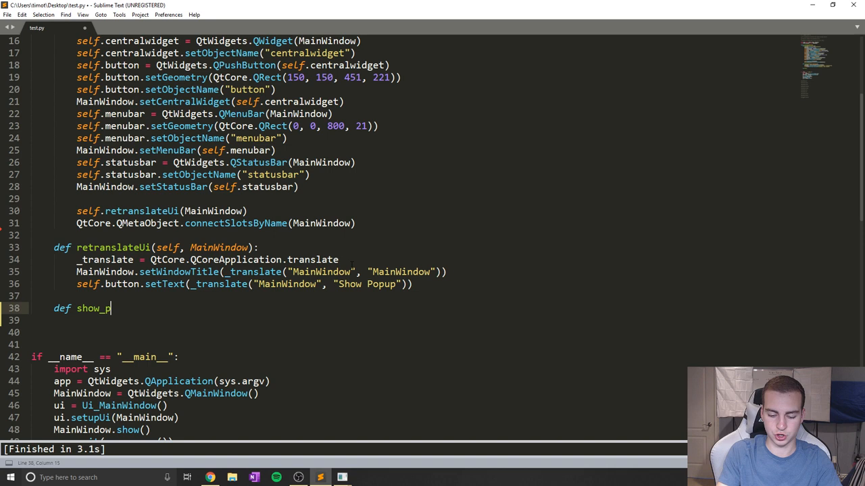
type("opup(self):")
type("pas")
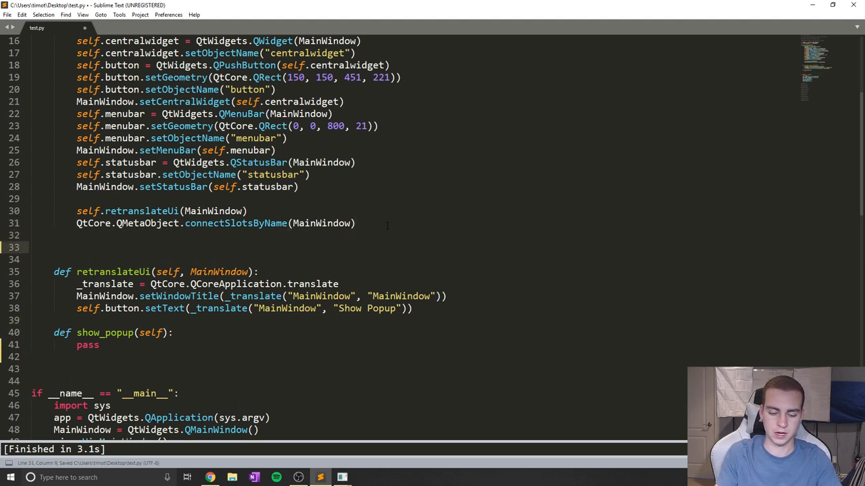
- Connect self.button's clicked signal to show_popup inside setupUi
type("sel")
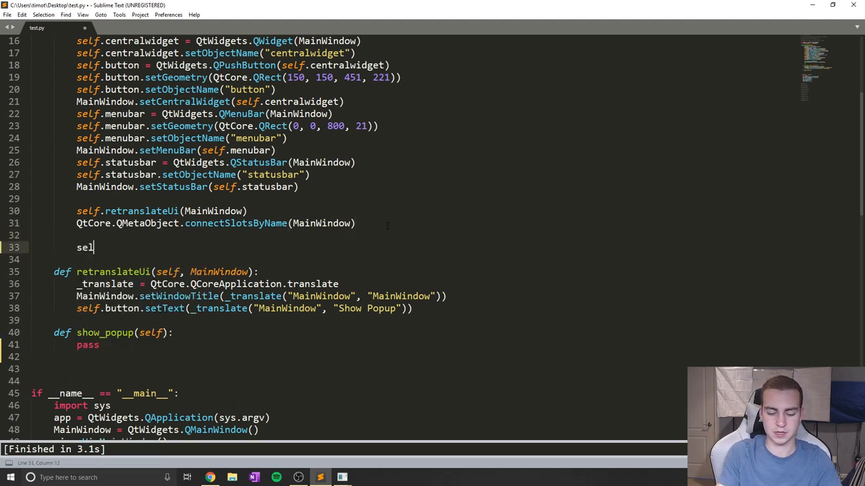
type("f.button.")
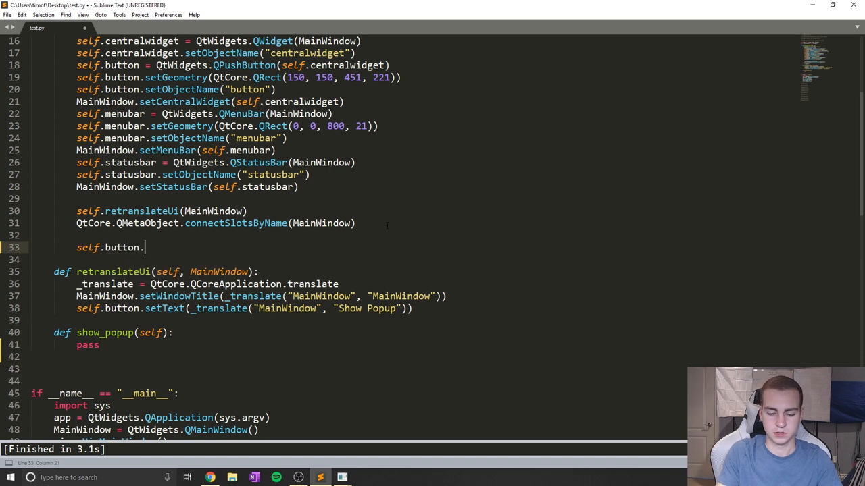
type("cliced.connect(show_popup")
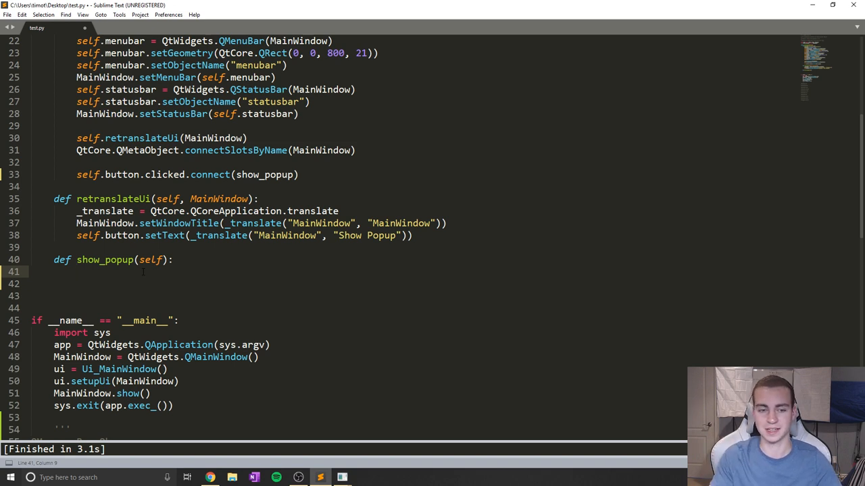
- Create msg = QMessageBox() inside show_popup
type("msg =")
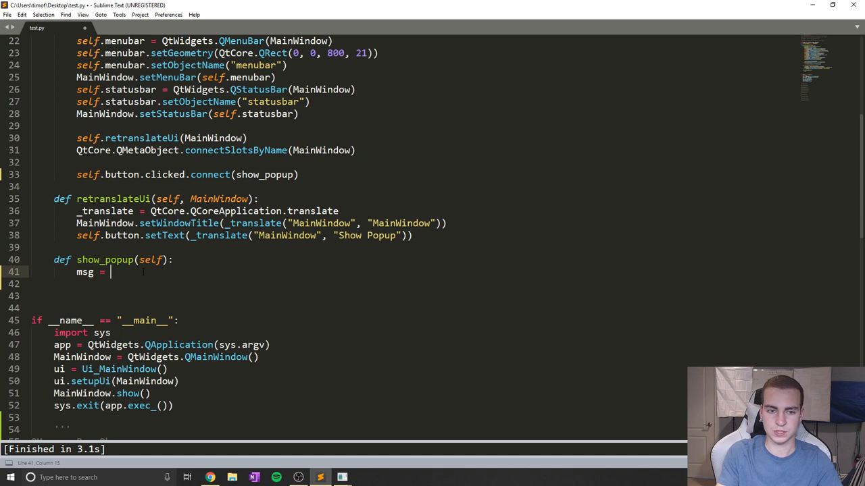
type("QM")
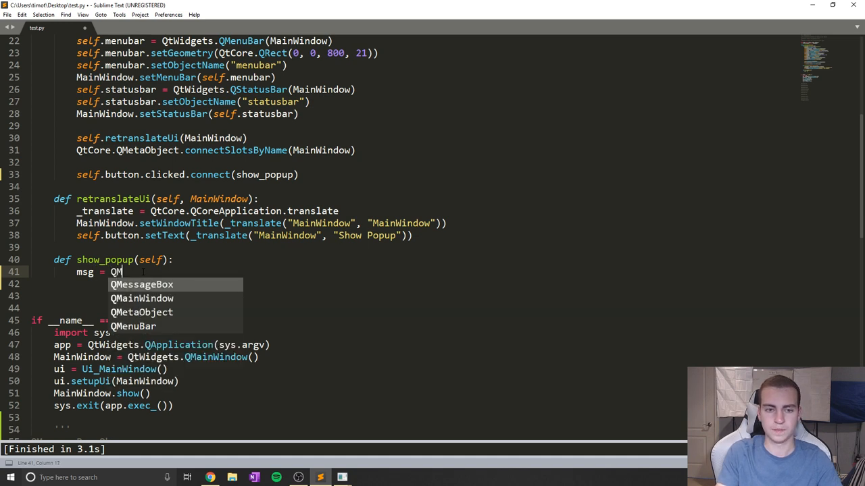
type("QMessageBox()")
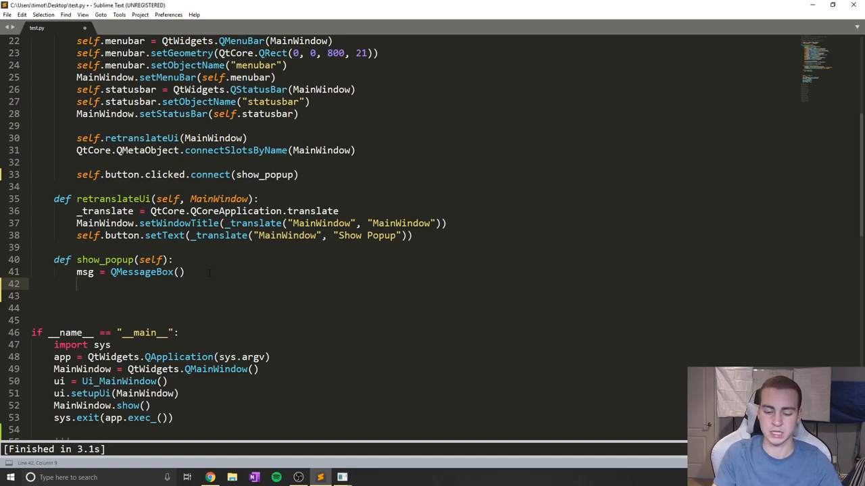
- Set the message box window title to "Tutorial on PyQt5"
type("msg.")
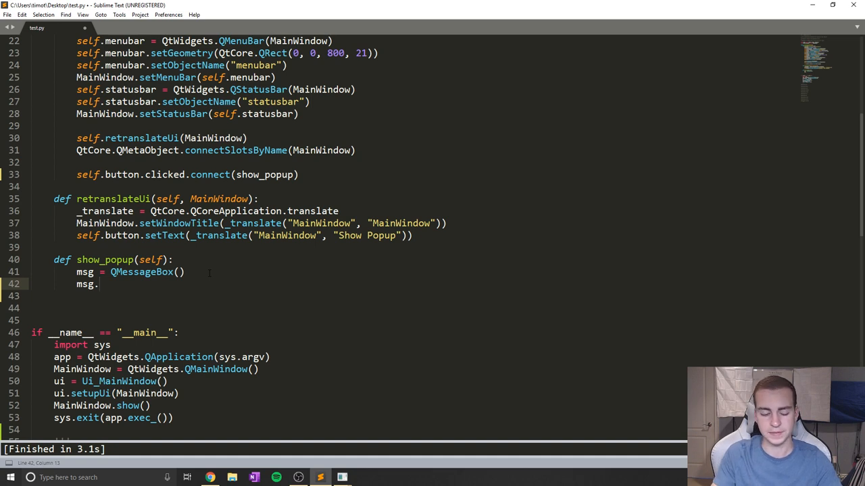
type("setWindow")
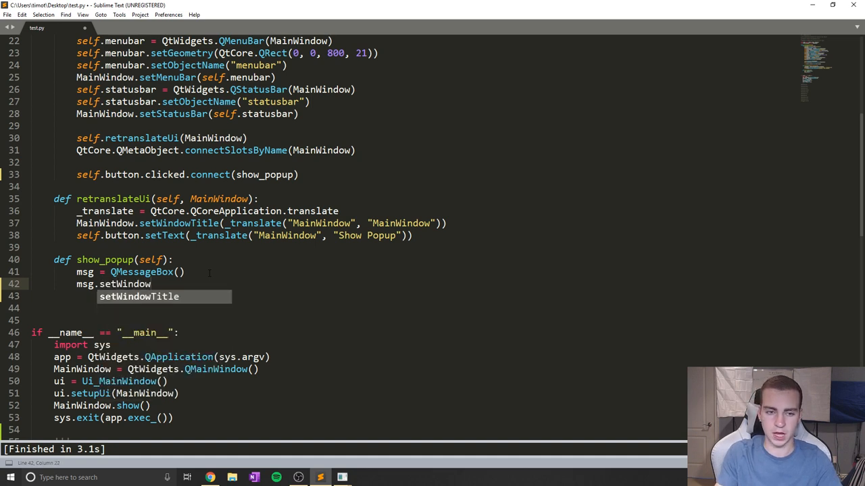
key("Tab")
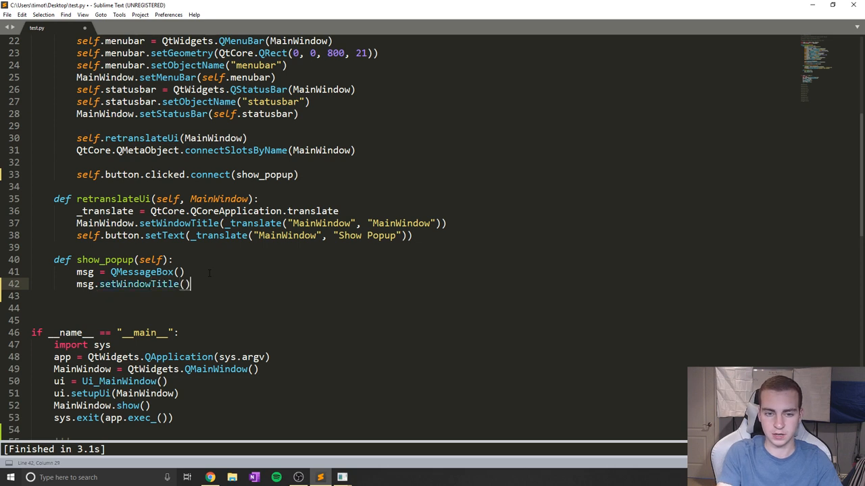
type("\"\"")
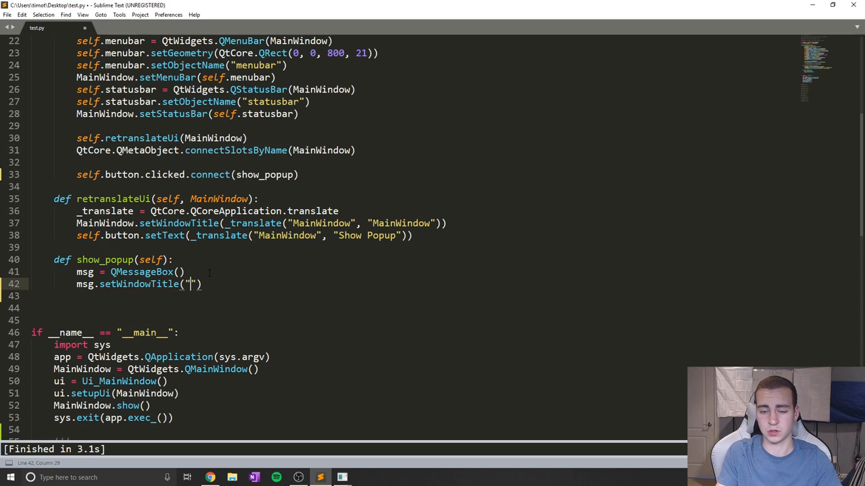
type("Tutorial on")
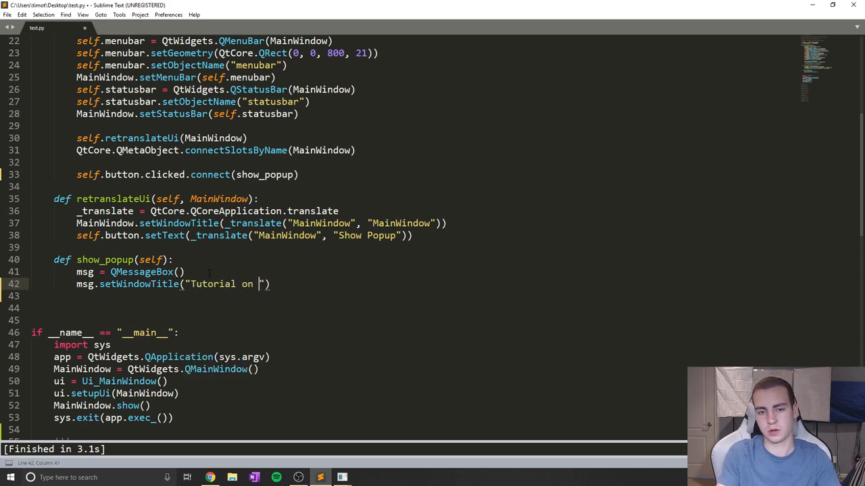
type("PyQT5")
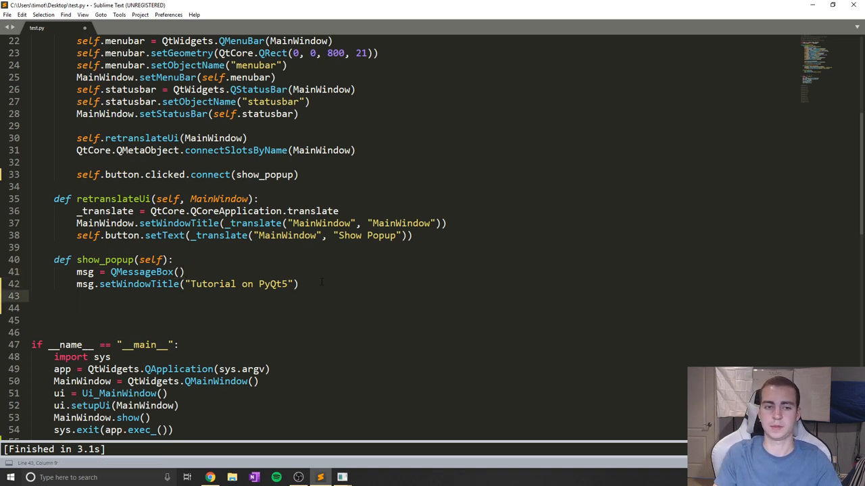
- Set the message box main text to "This is the main text!"
type("msg.")
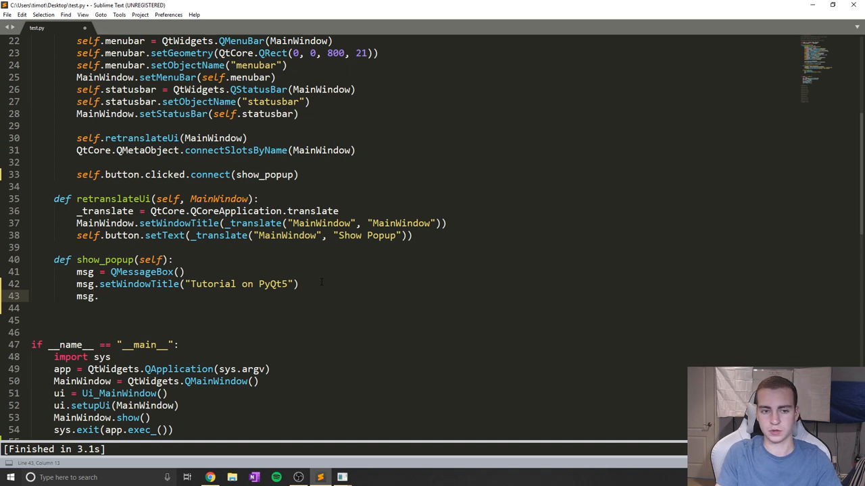
type("setText(\"This is the main te")
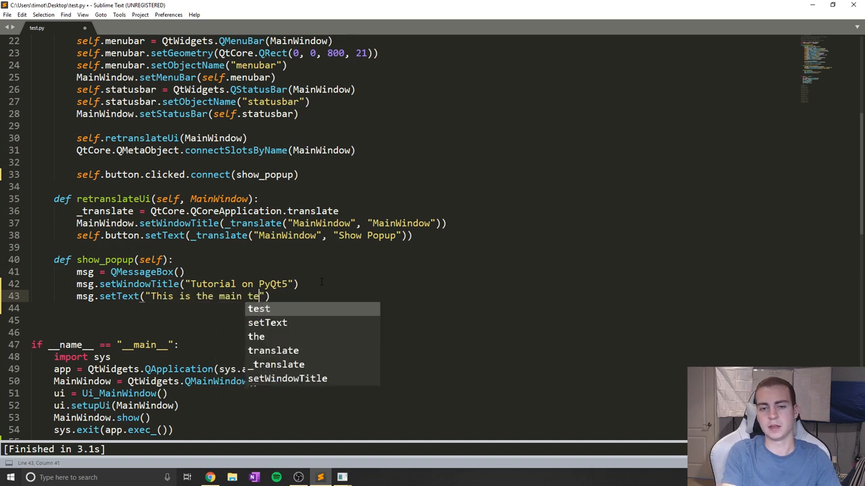
type("xt!")
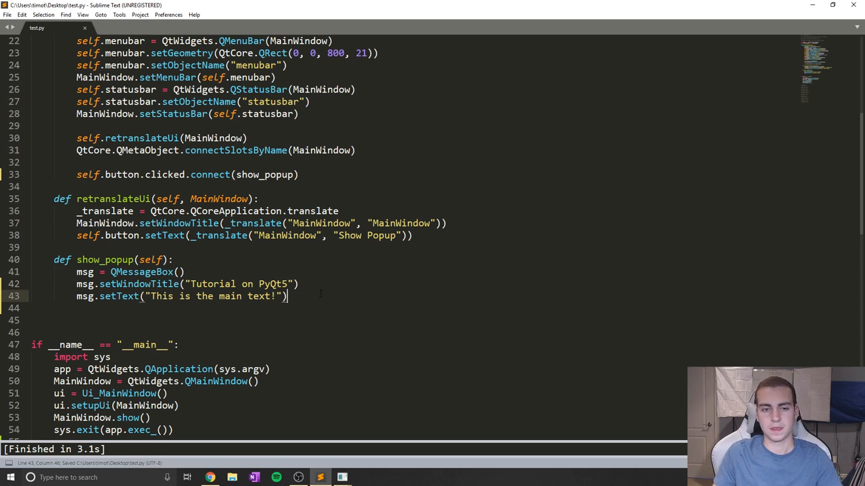
key("enter")
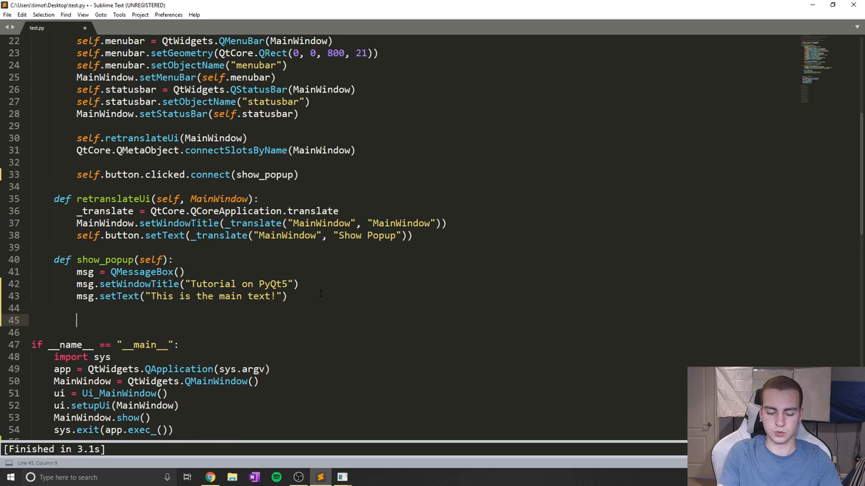
- Execute the message box with x = msg.exec_()
type("x =")
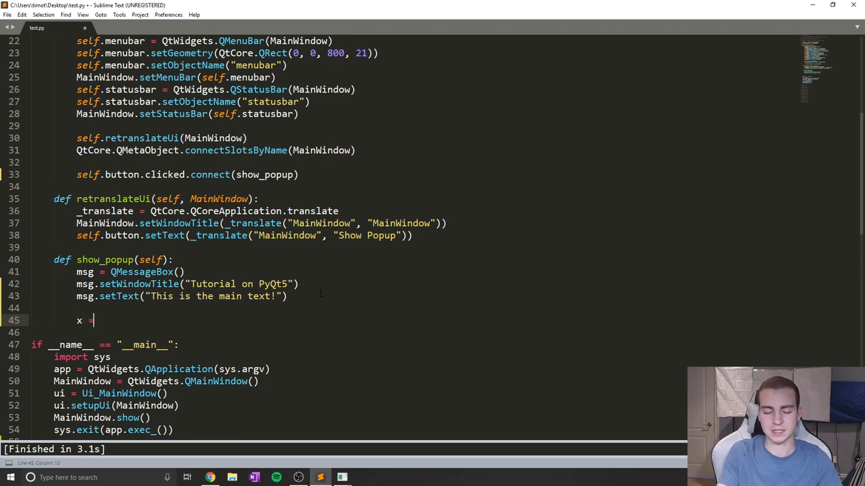
type("msg")
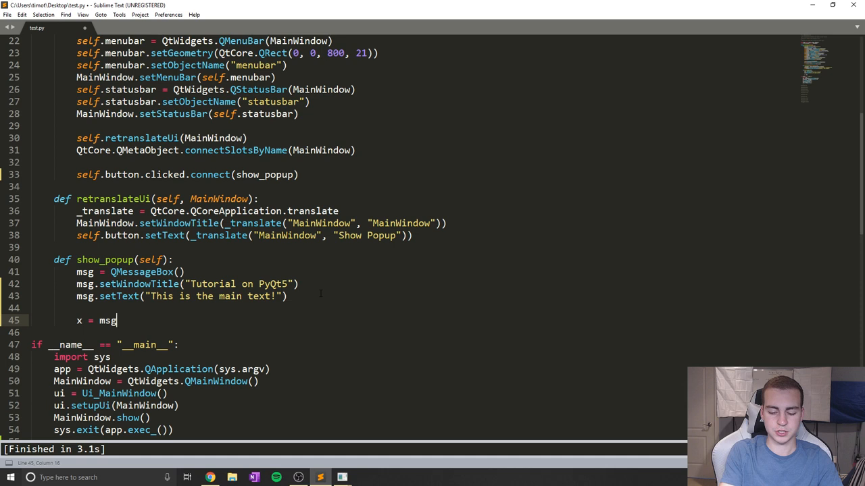
type(".exec_(")
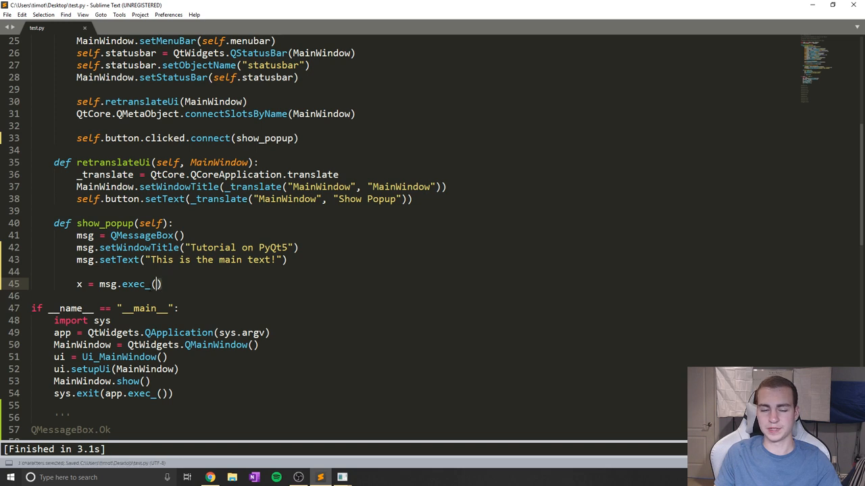
- Connect the button to self.show_popup, run the app and dismiss the Tutorial on PyQt5 popup
left_click(252, 296)
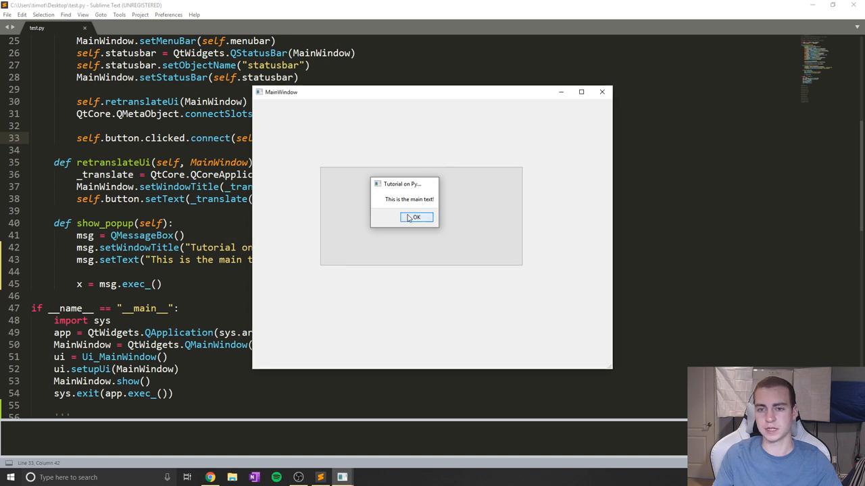
left_click(416, 217)
type("msg.set")
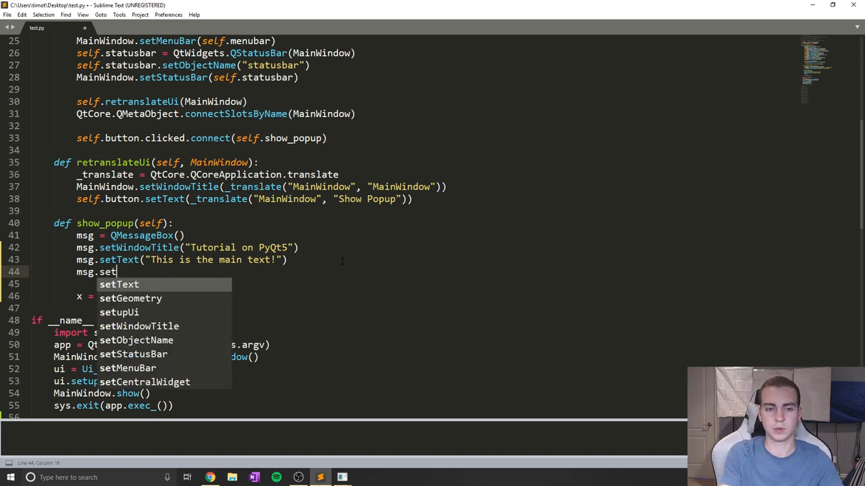
- Set the message box icon to QMessageBox.Critical and preview it in the running app
type("Icon()")
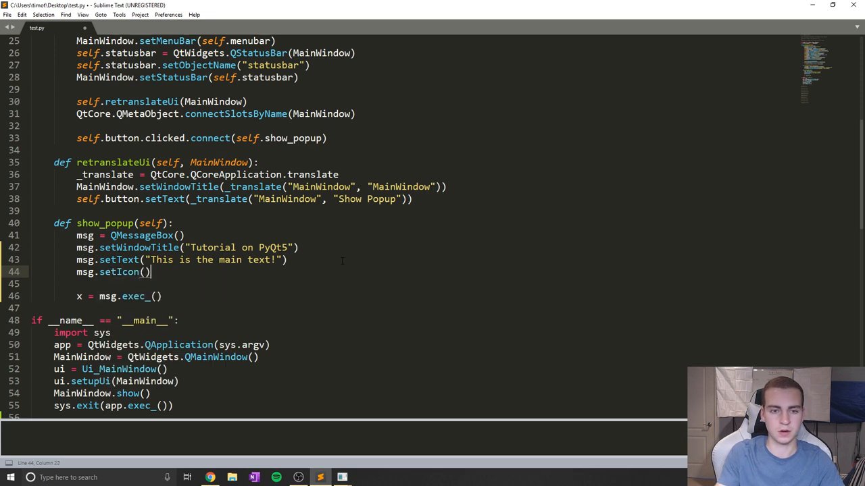
type("QMessageBox")
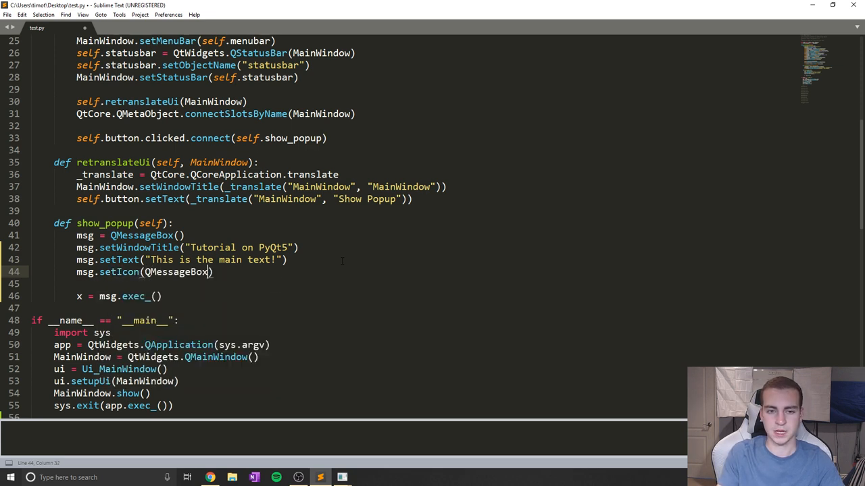
type(".")
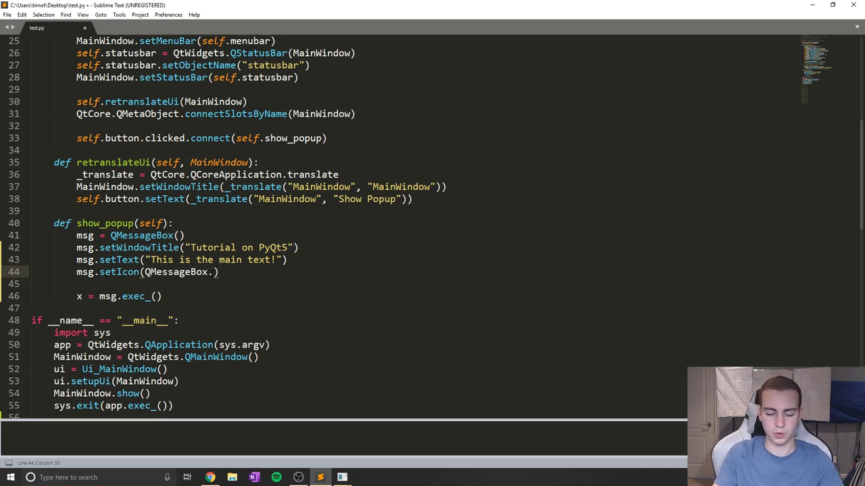
type("Critical")
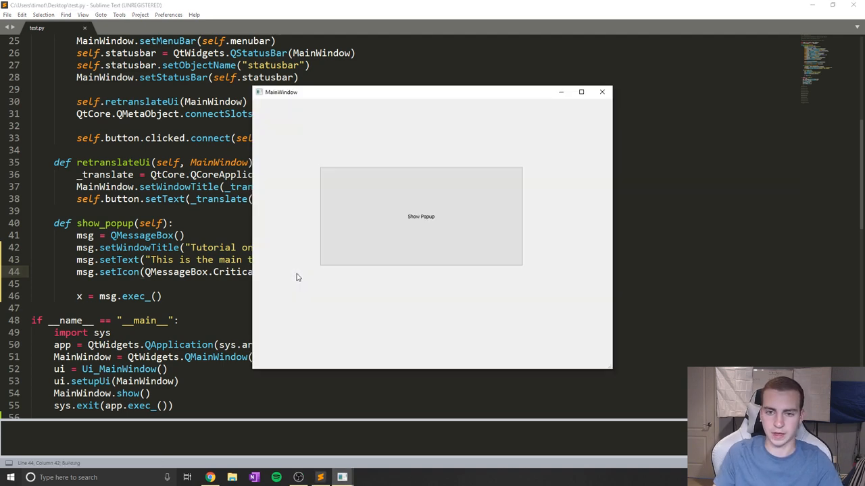
left_click(420, 216)
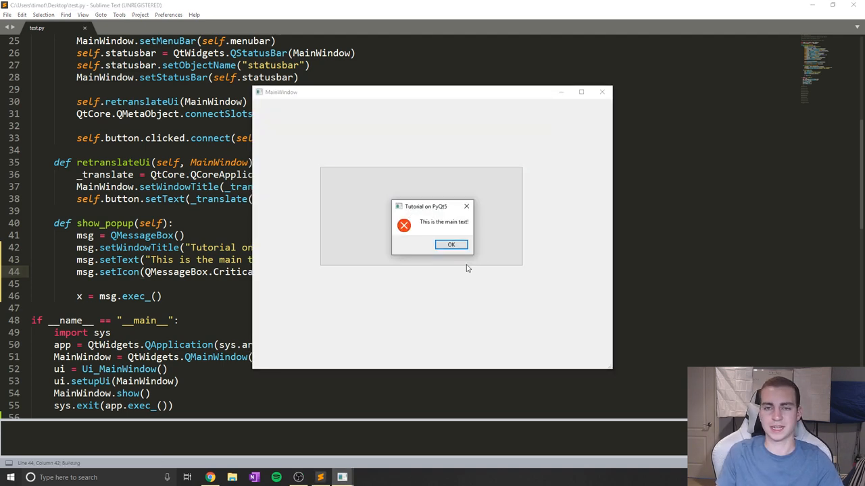
left_click(451, 244)
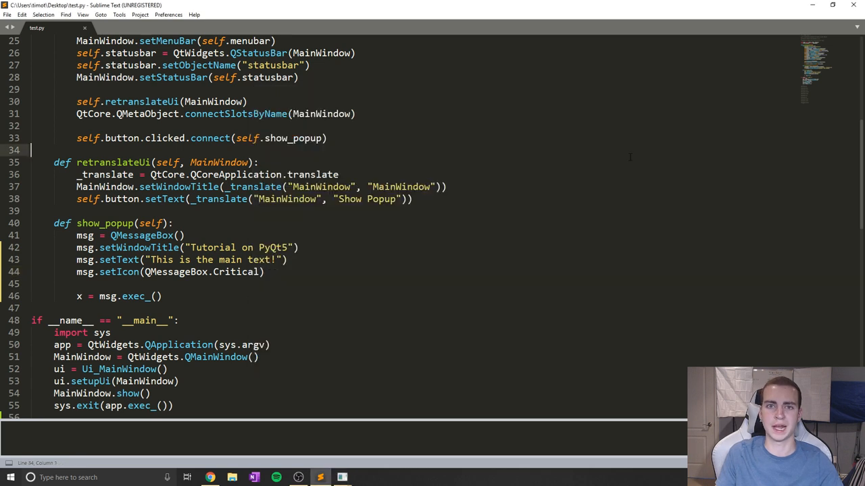
- Swap the icon to Warning, then Information, and preview the result
double_click(236, 271)
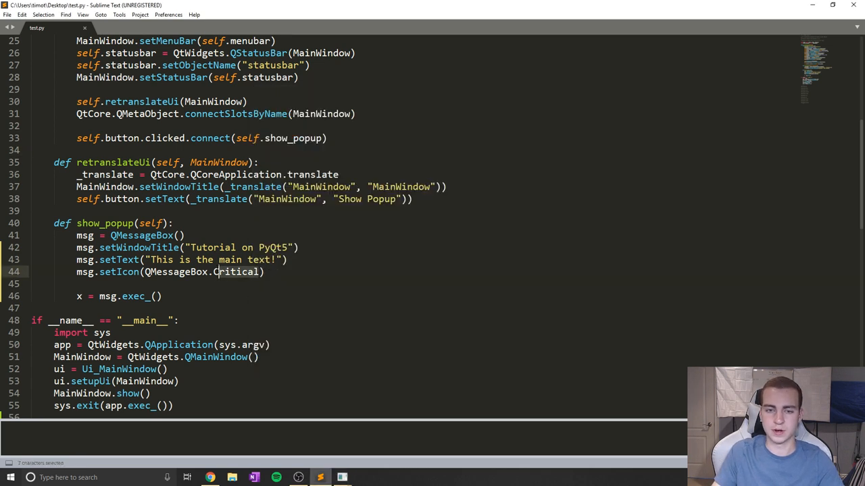
type("Warning")
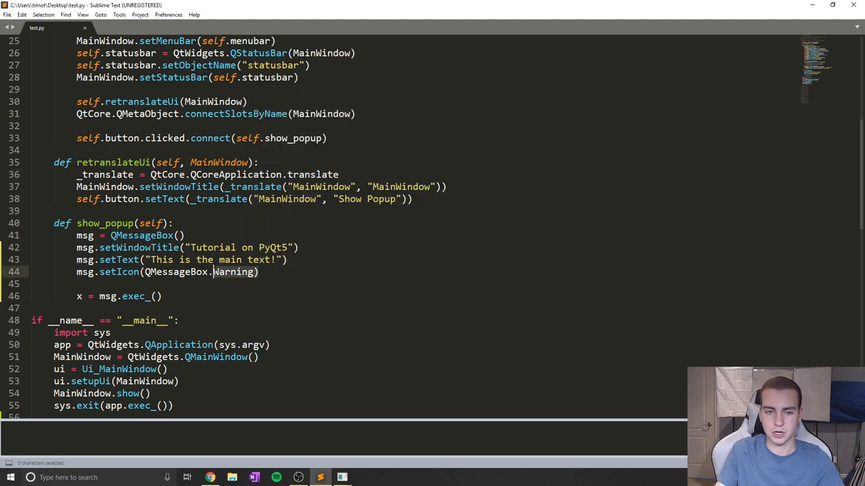
type("Information")
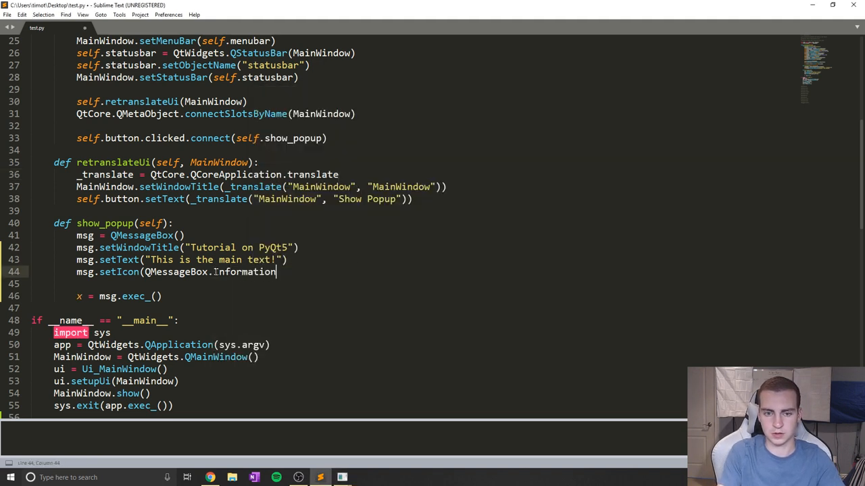
key("ctrl+b")
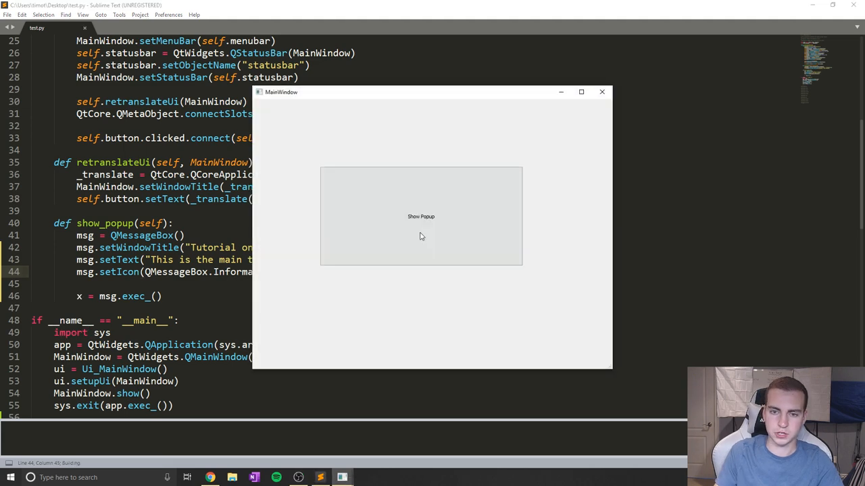
left_click(601, 91)
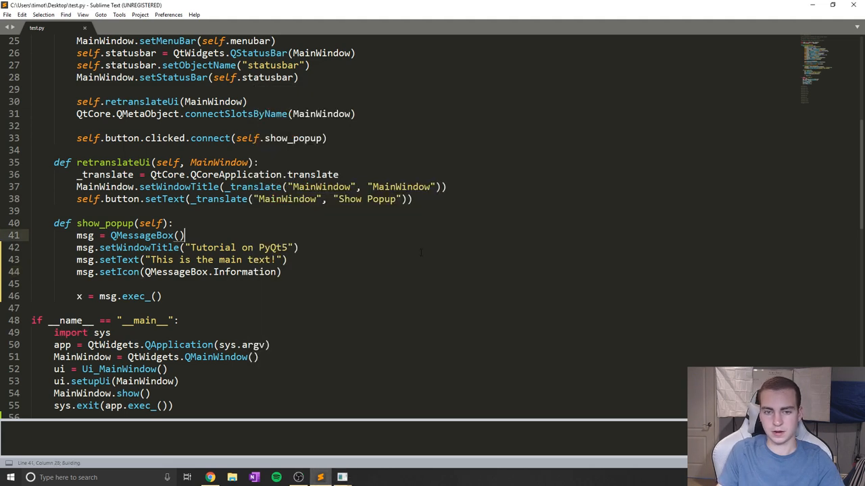
- Change the icon to QMessageBox.Question and dismiss the test popup
double_click(244, 272)
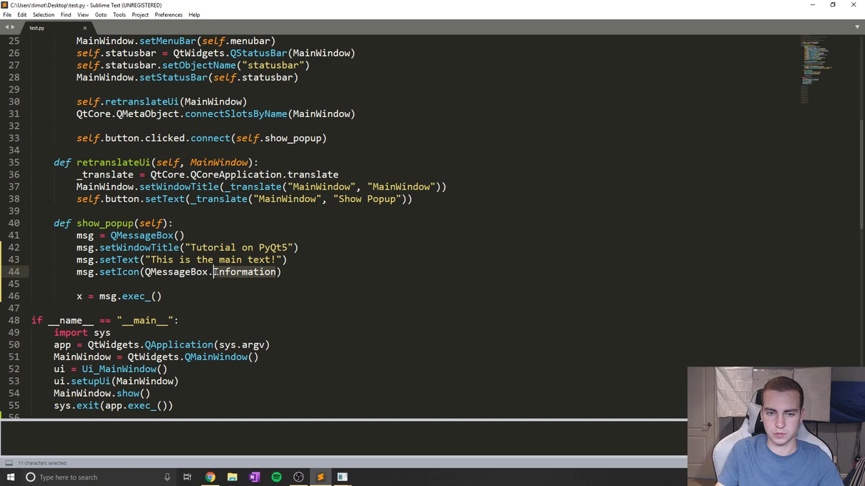
type("Question")
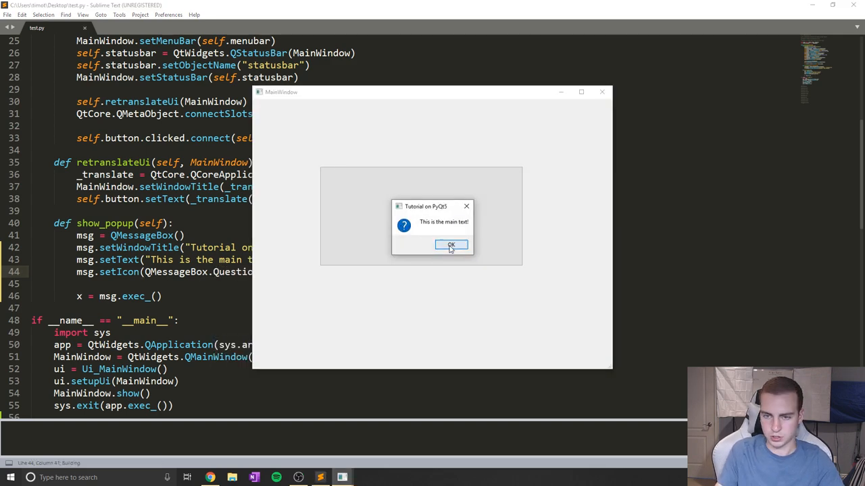
left_click(450, 245)
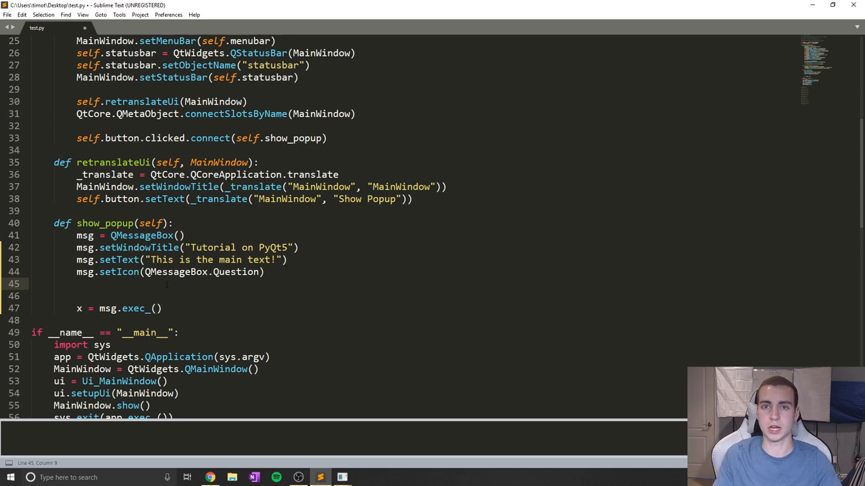
- Add a msg.setStandardButtons() call in show_popup
type("msg.")
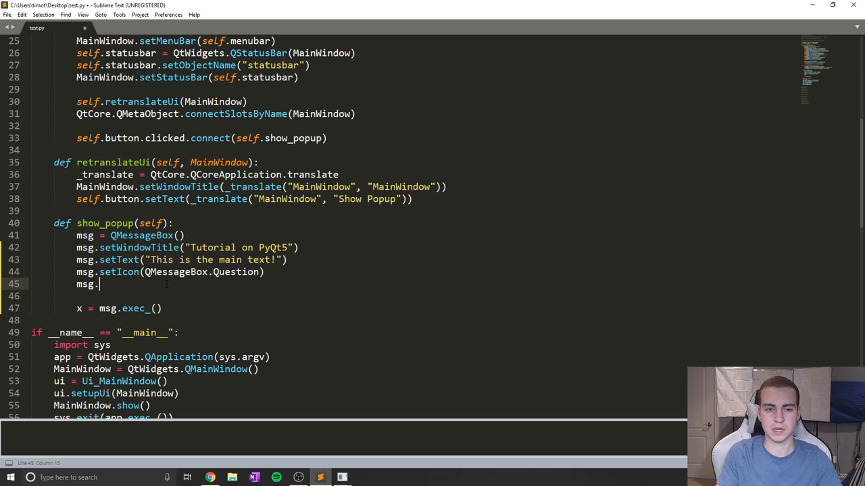
type("setSt")
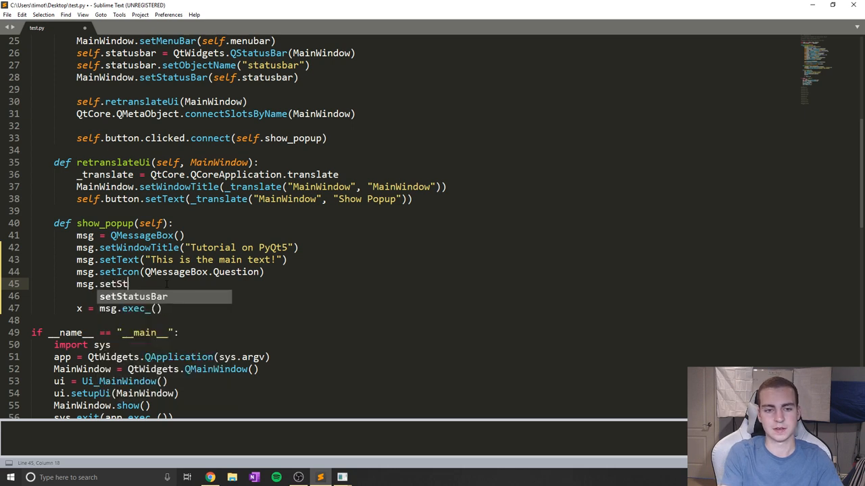
type("andardButtp")
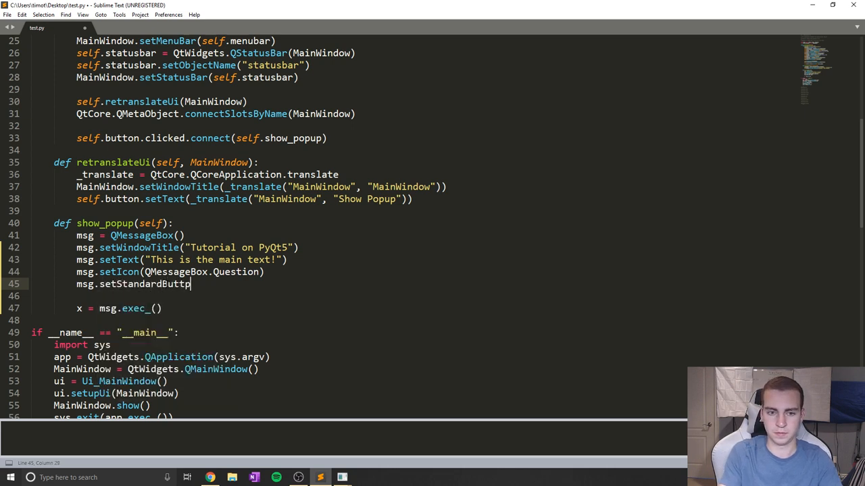
type("ons()")
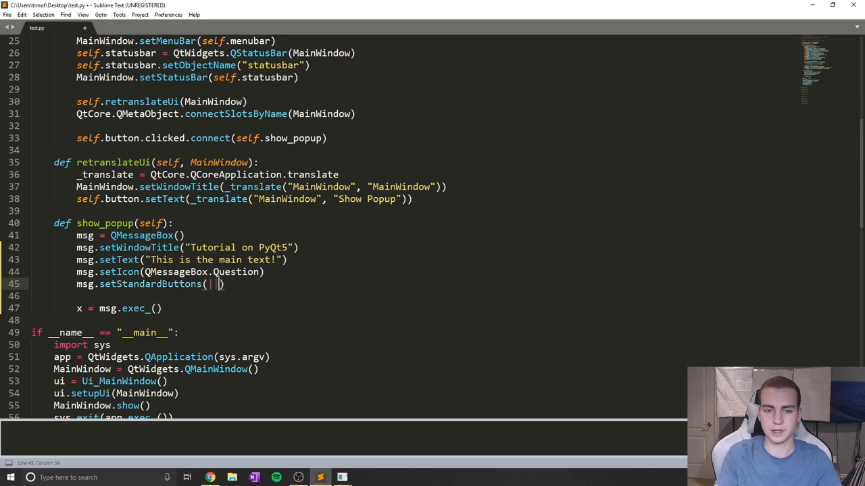
key("Backspace")
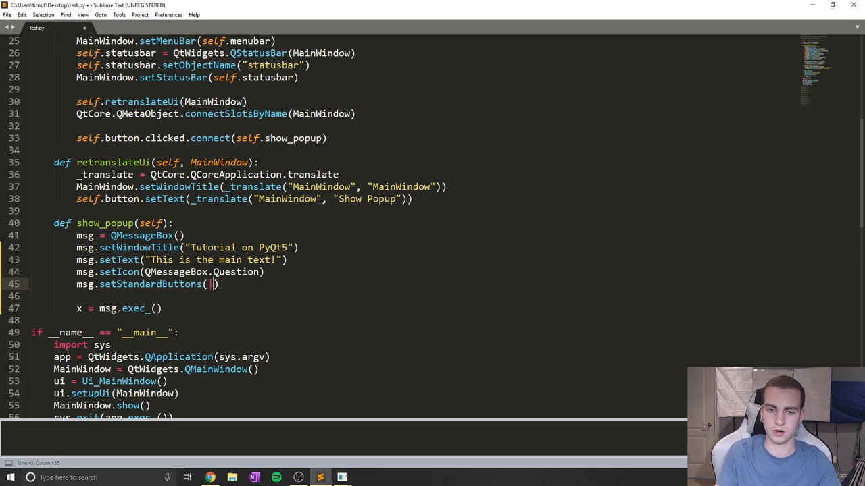
key("Backspace")
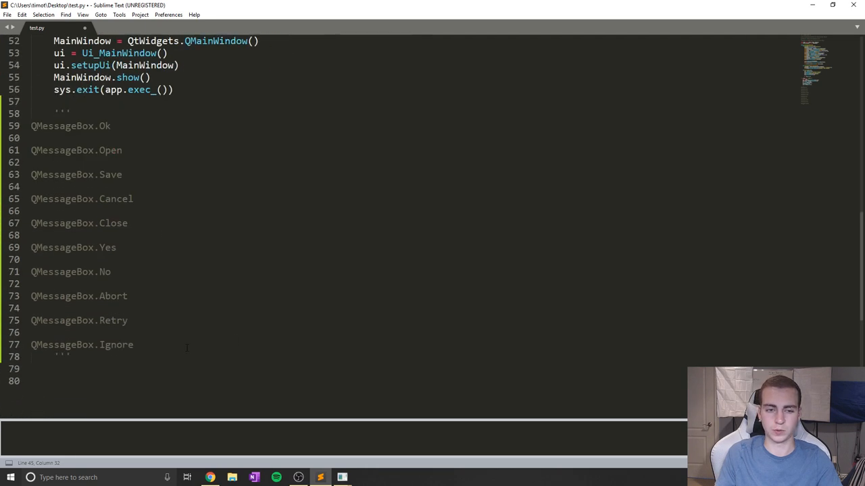
- Fill the standard buttons with QMessageBox.Cancel | QMessageBox.Retry copied from the button list comment
left_click(127, 149)
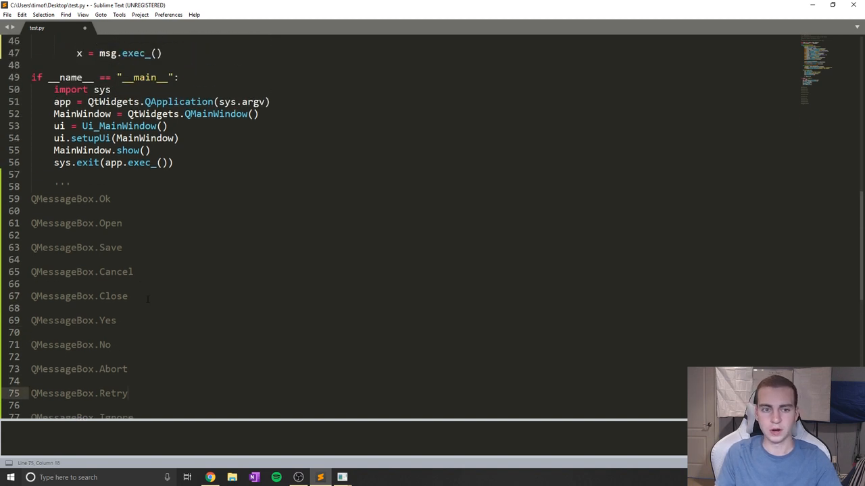
scroll("down", 3)
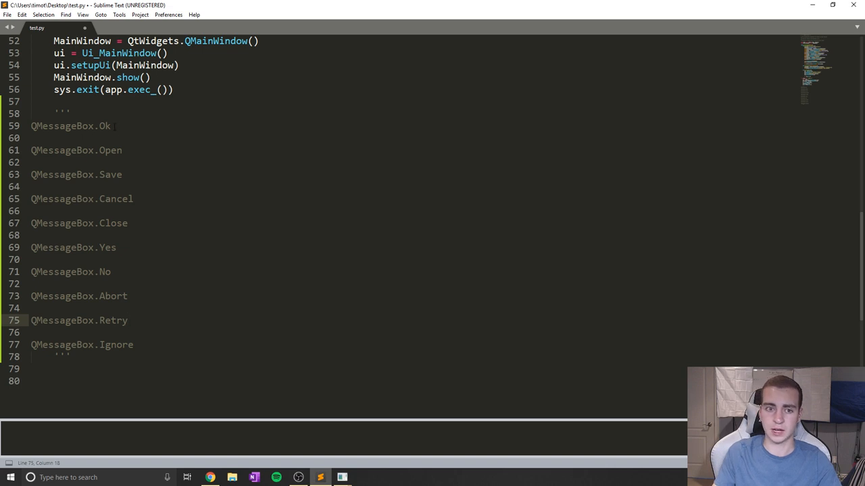
scroll("down", 3)
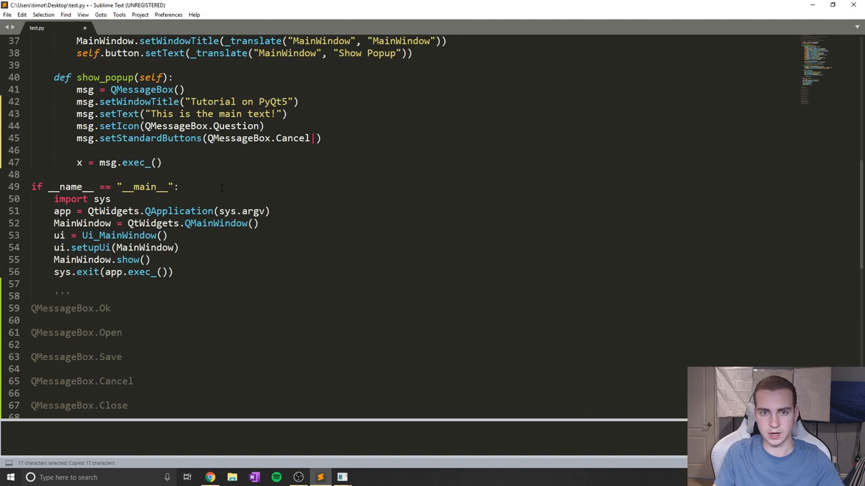
scroll("down", 3)
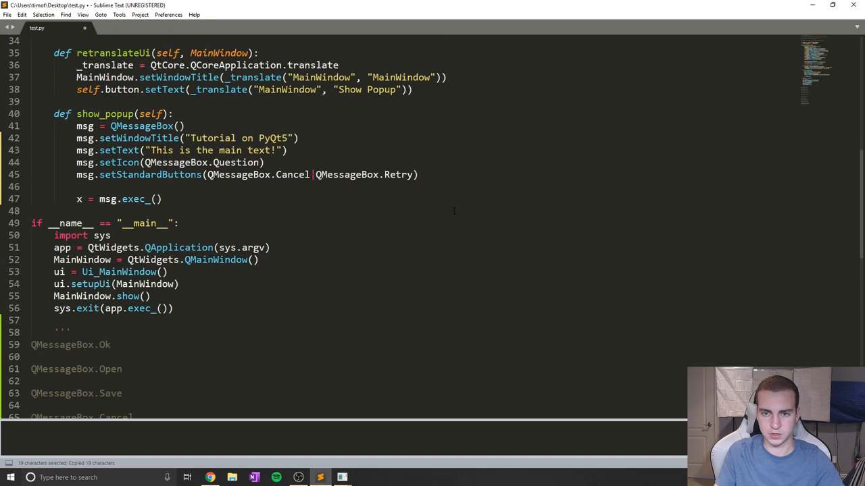
type("\\")
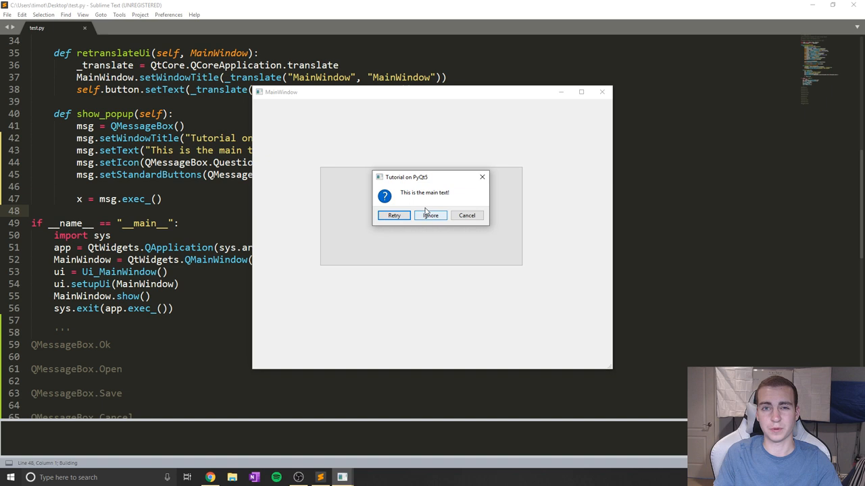
mouse_move(404, 244)
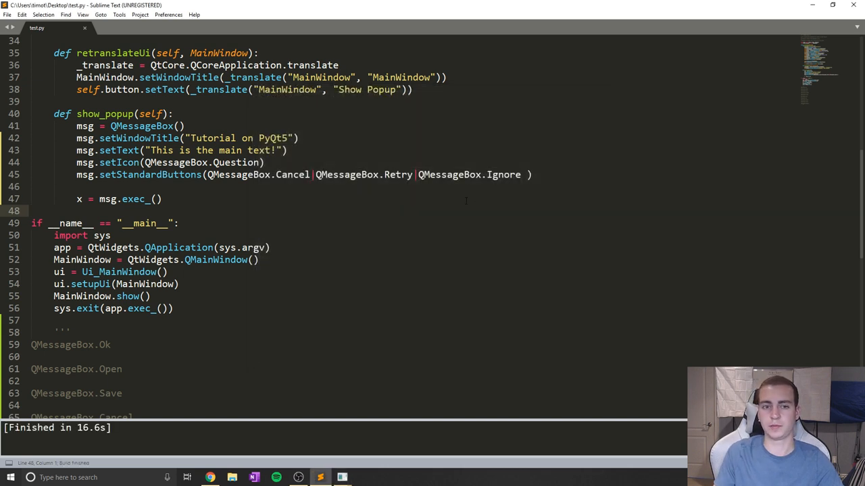
- Start a fresh line below the setStandardButtons call after the Retry/Ignore/Cancel test run
left_click(331, 199)
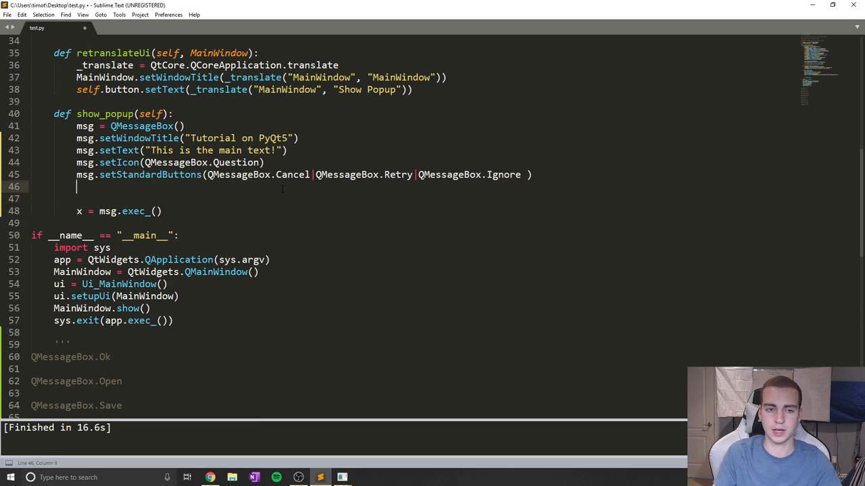
- Add msg.setDefaultButton(QMessageBox.Ignore) after the standard buttons line
type("msg.")
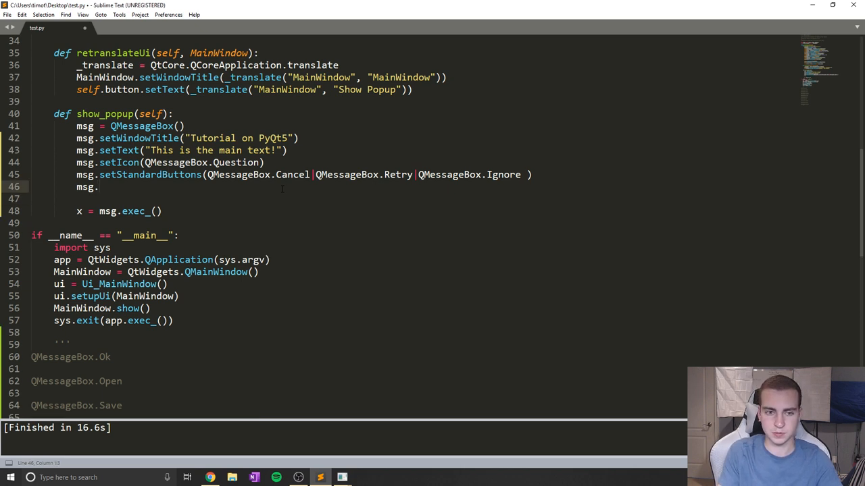
type("set")
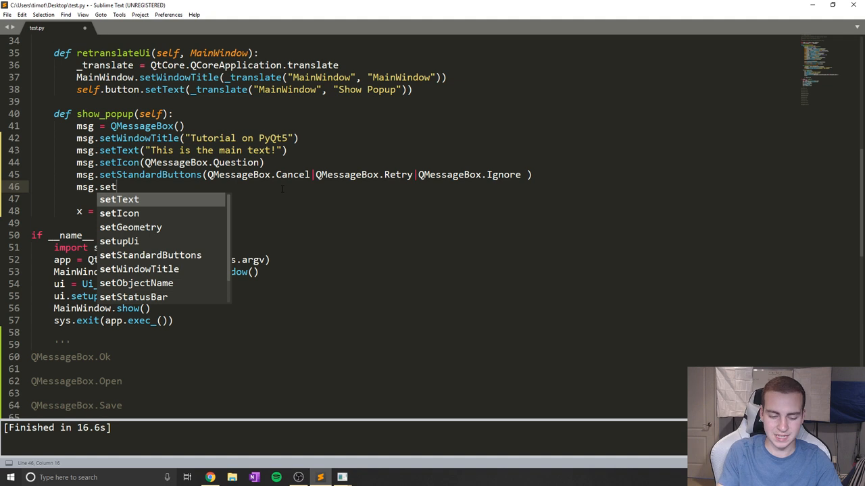
type("DefaultBu")
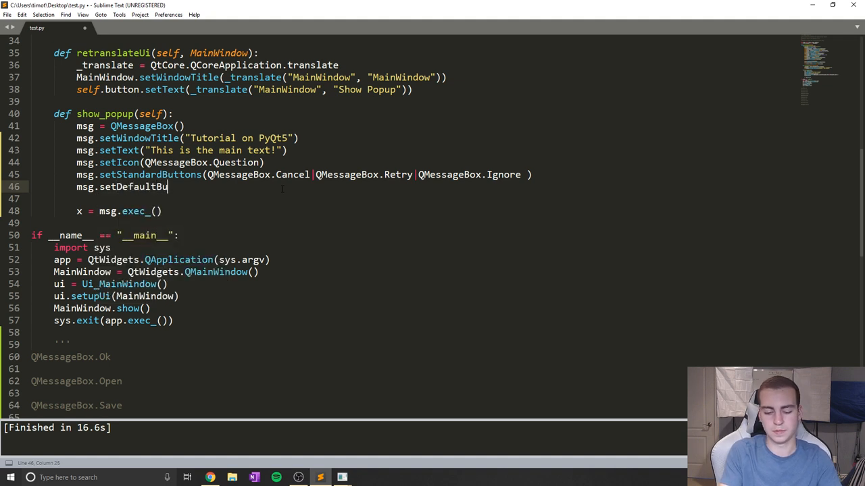
type("tton()")
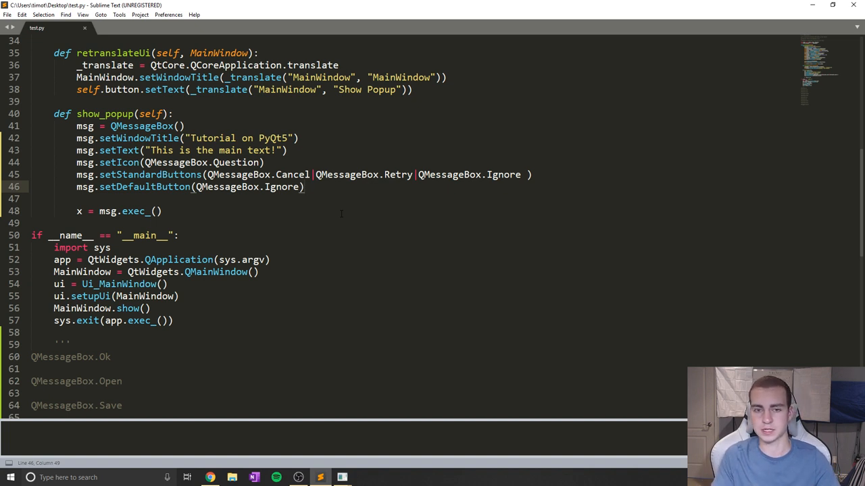
- Set informative text "inforamtive text, ya!", run the app and dismiss the popup showing it
type("msg")
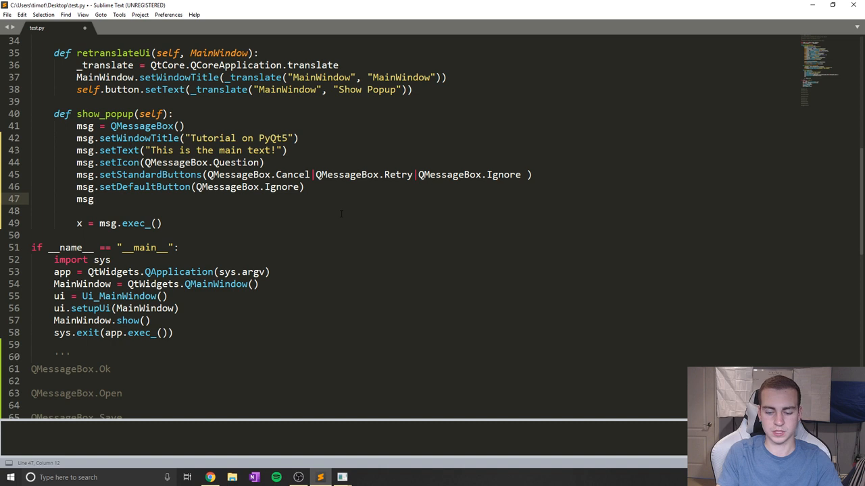
type("setI")
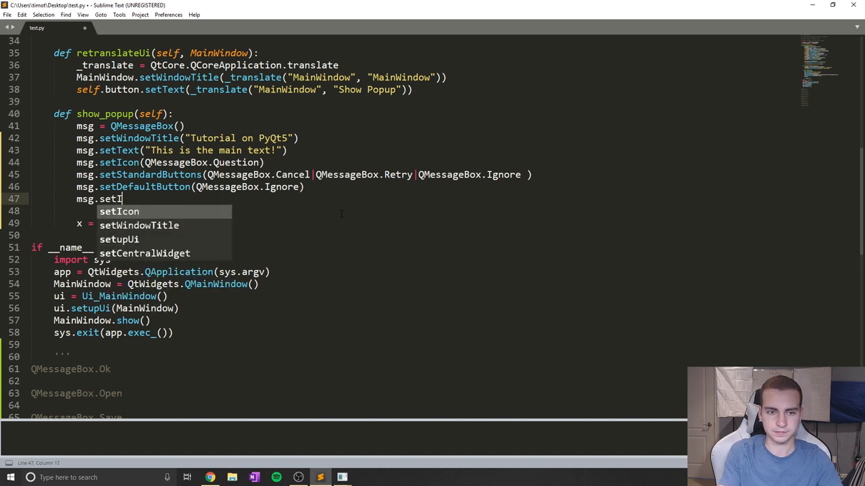
type("nformative")
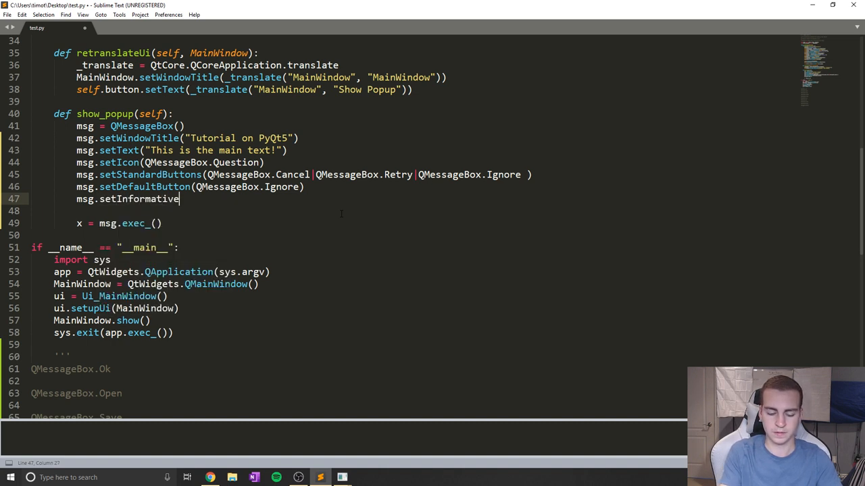
type("Text(\"\")")
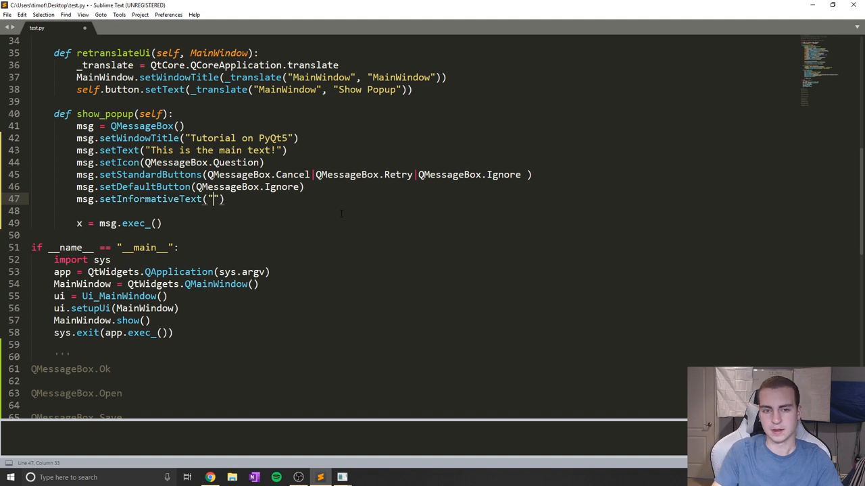
type("inforamtive")
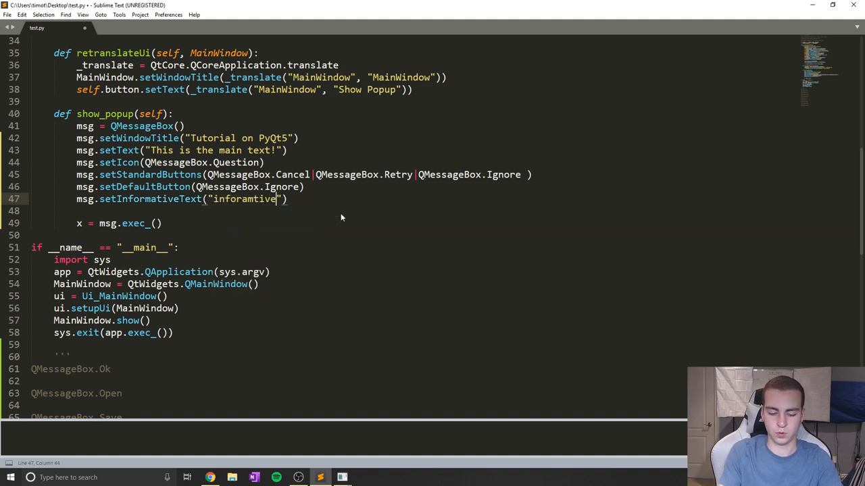
type("text,")
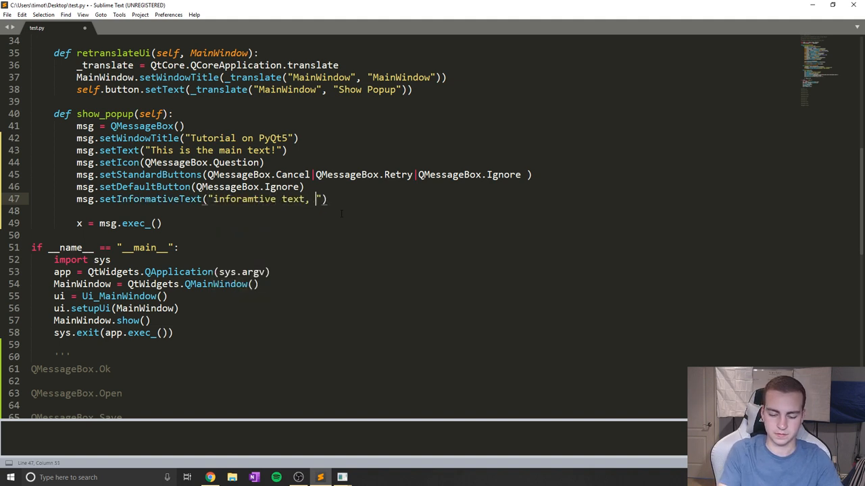
type("ya!")
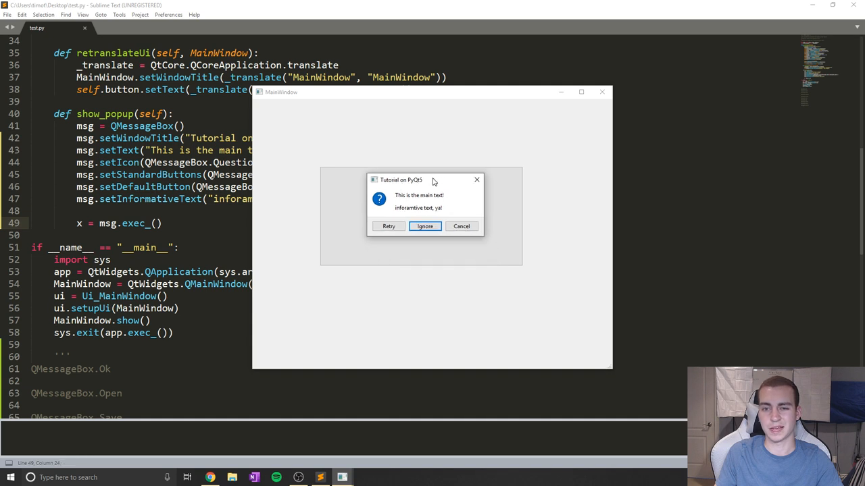
left_click(424, 227)
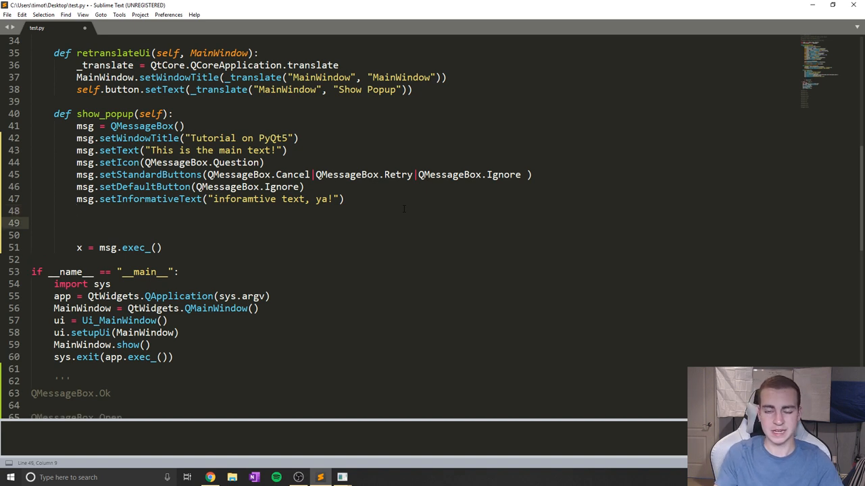
- Add msg.setDetailedText("details") to the message box
type("msg")
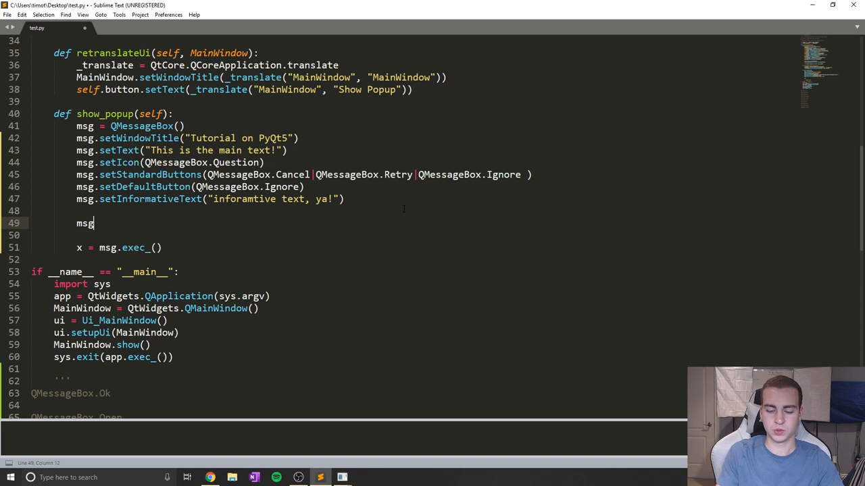
type(".set")
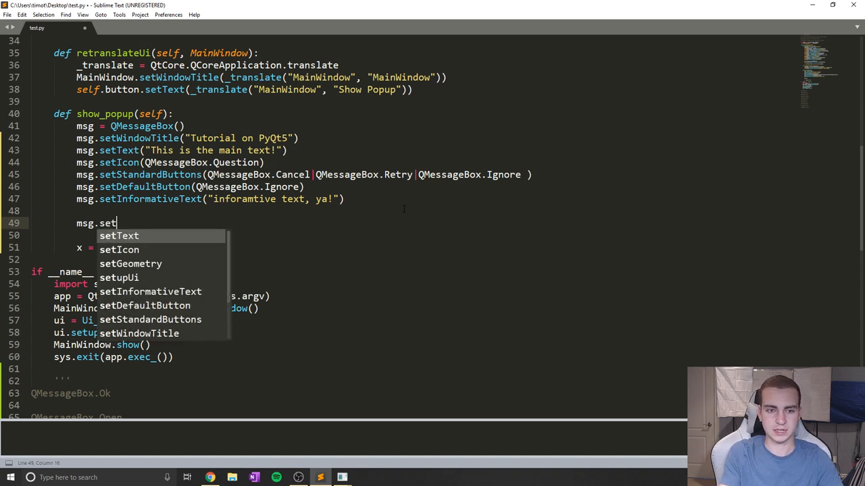
type("DetailedTe")
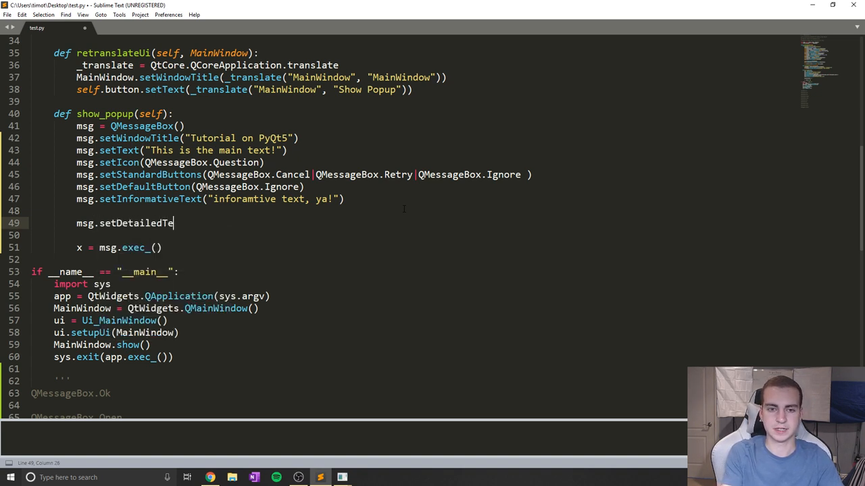
type("xt(\"\")")
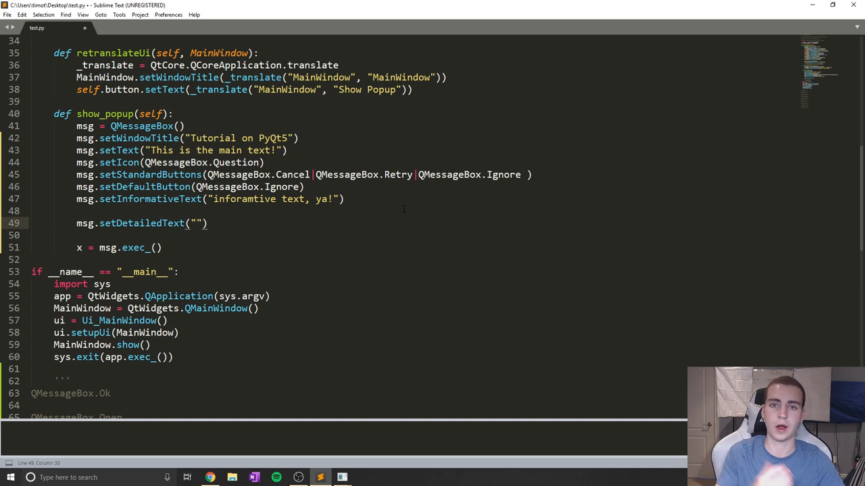
type("details")
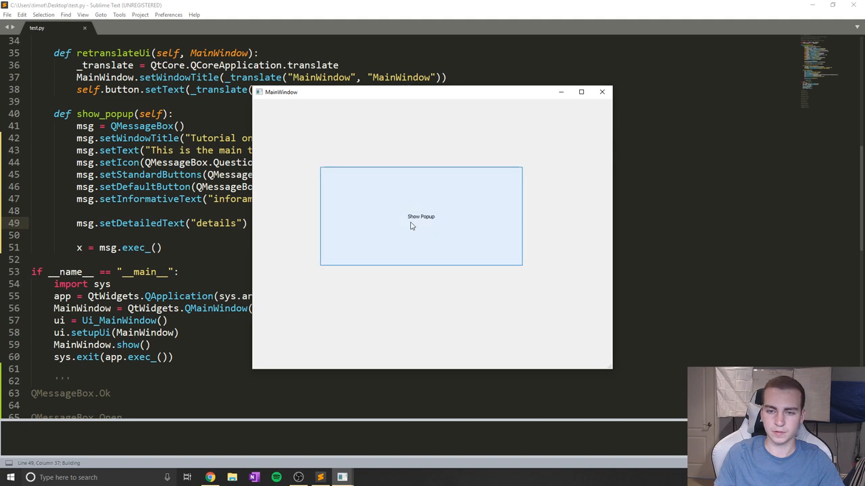
- Run the app and toggle Show Details / Hide Details on the popup
left_click(421, 217)
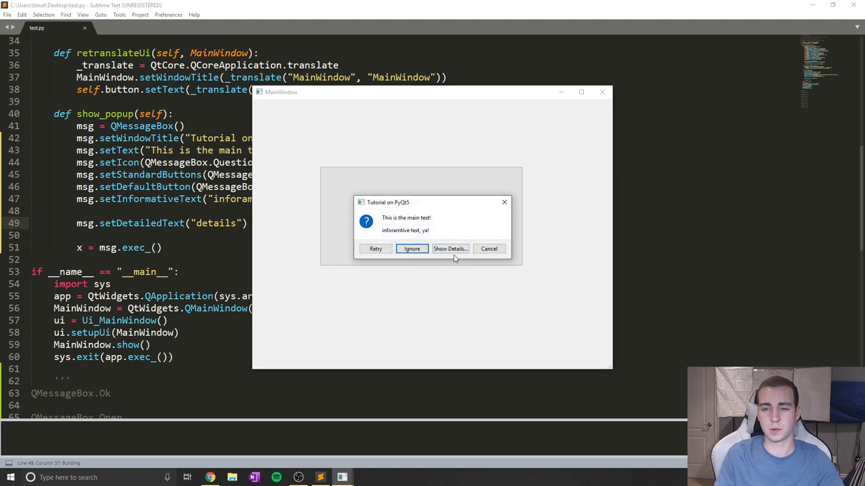
left_click(449, 249)
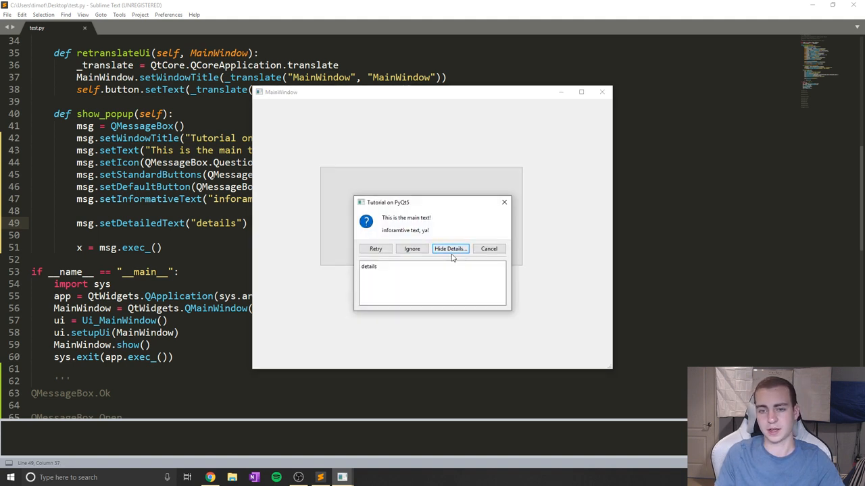
left_click(449, 249)
type("def")
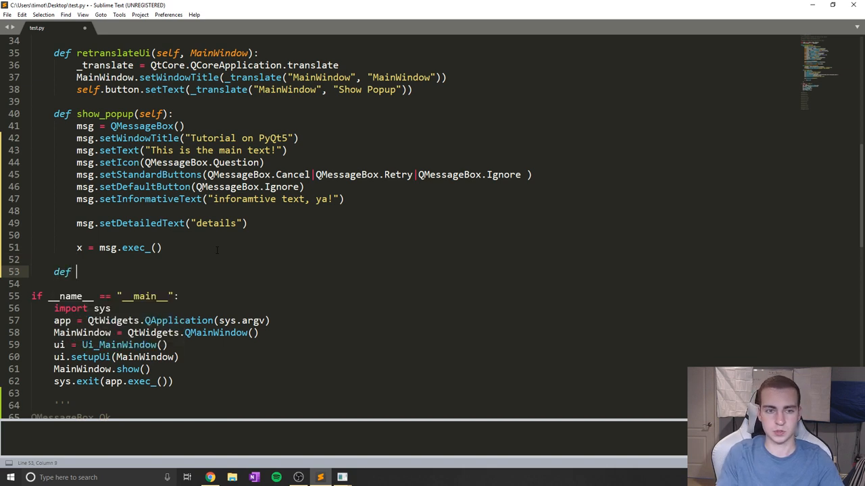
- Define a popup_button(self, i) handler method in the window class
type("p")
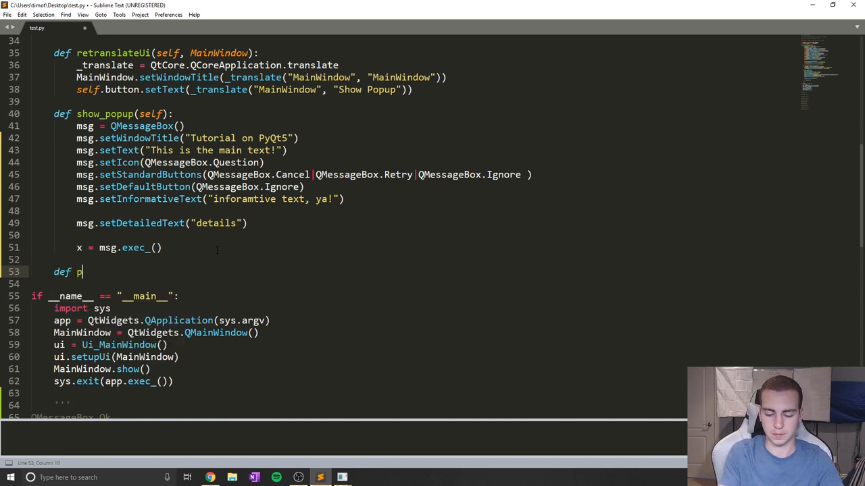
type("opup_buttpn")
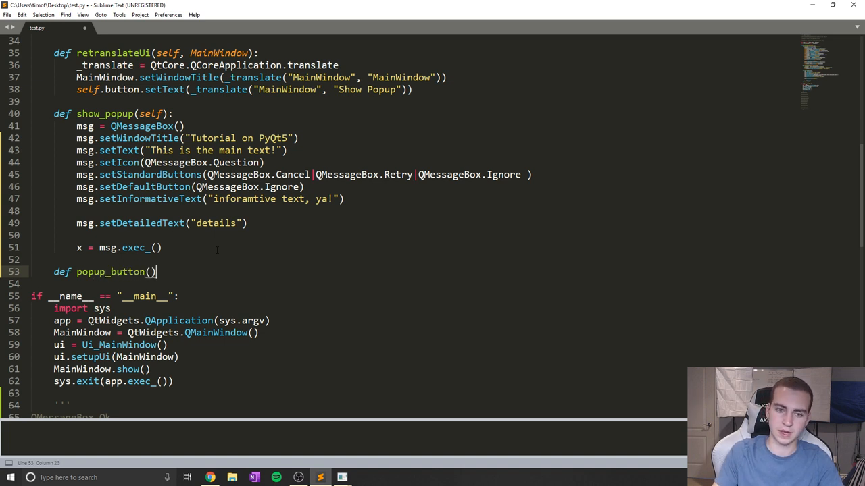
type("self,")
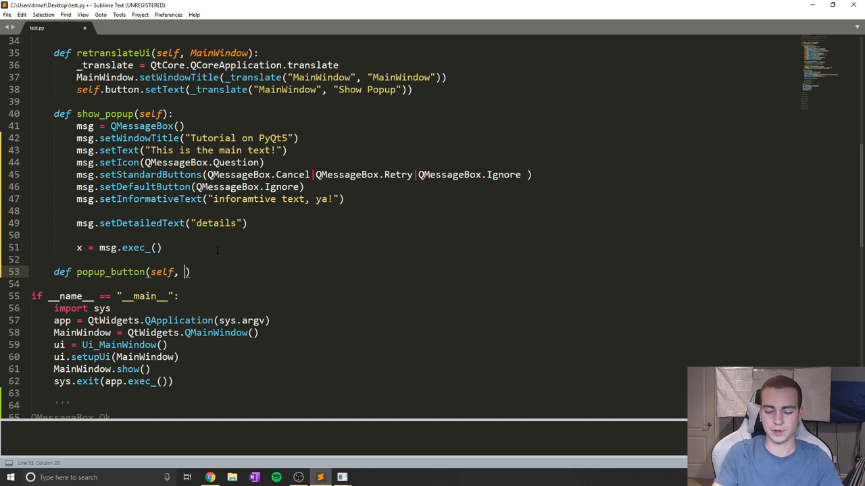
type("i")
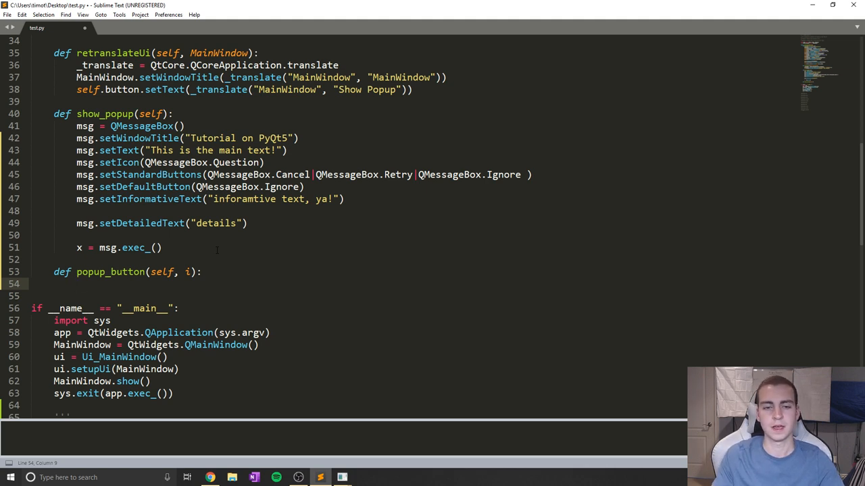
left_click(160, 138)
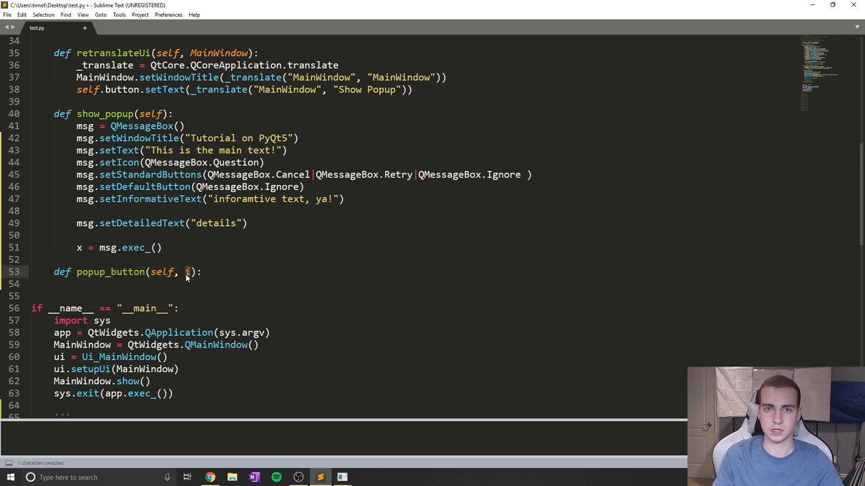
type("i")
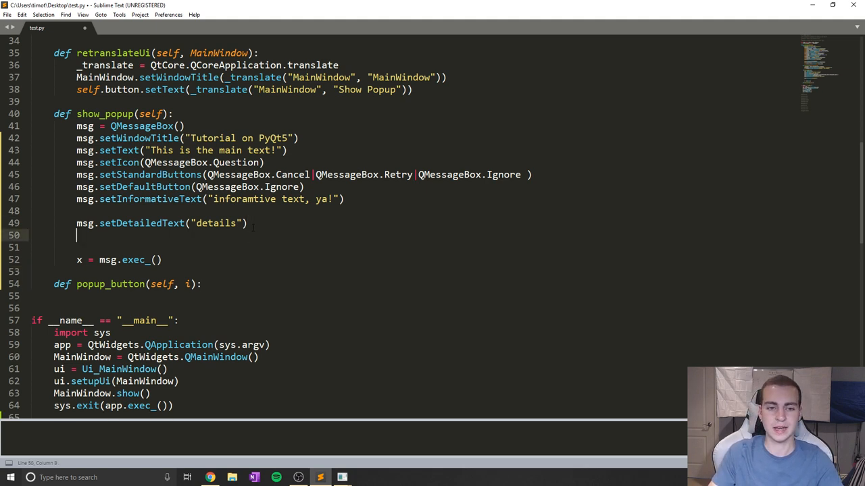
- Connect msg.buttonClicked to self.popup_button inside show_popup
key("Backspace")
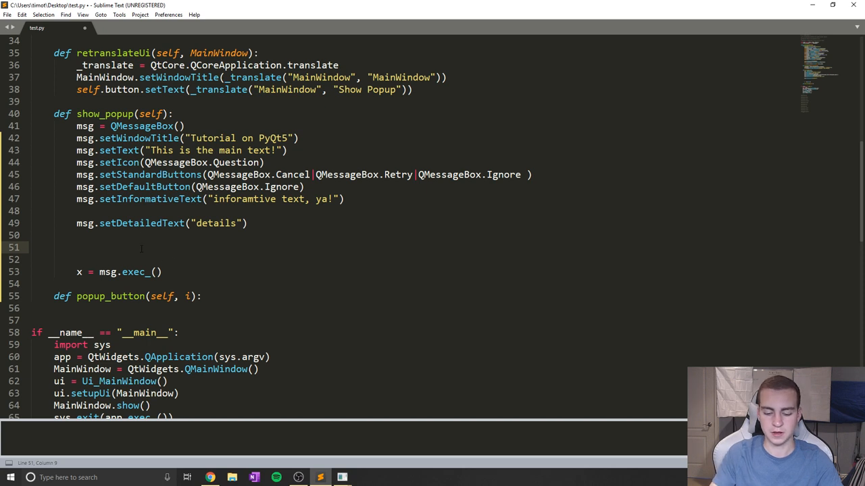
type("msg.")
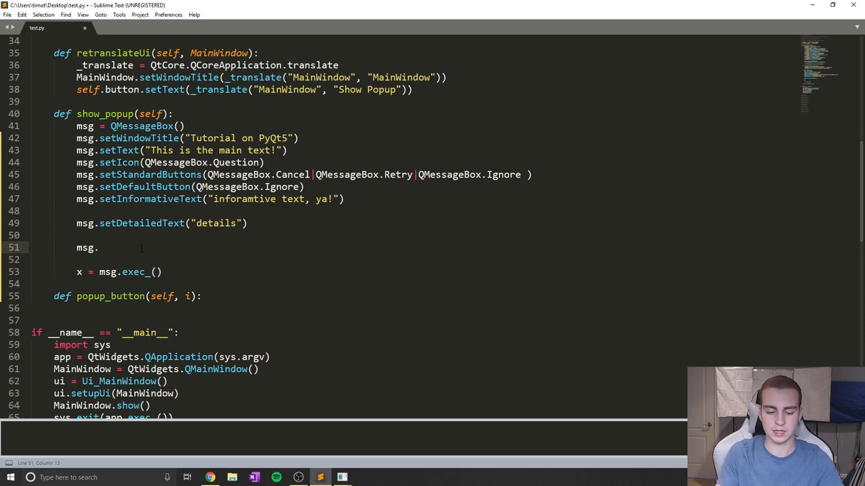
type("buttonClicked.connect(")
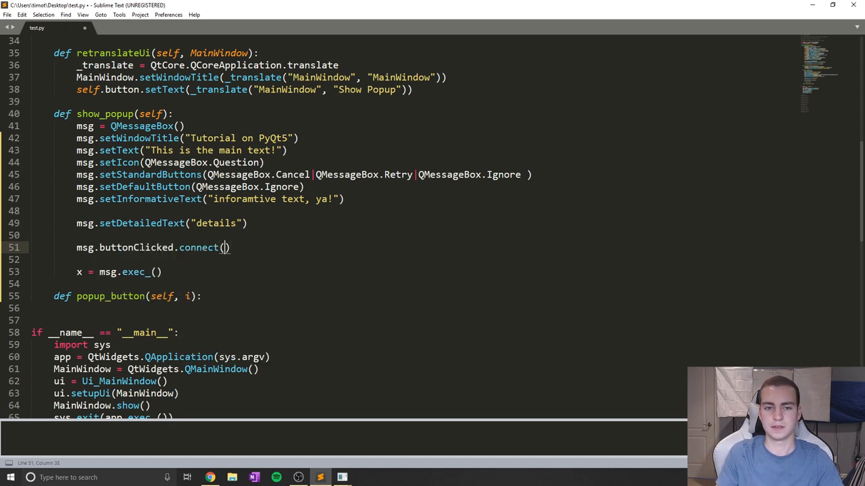
type("self")
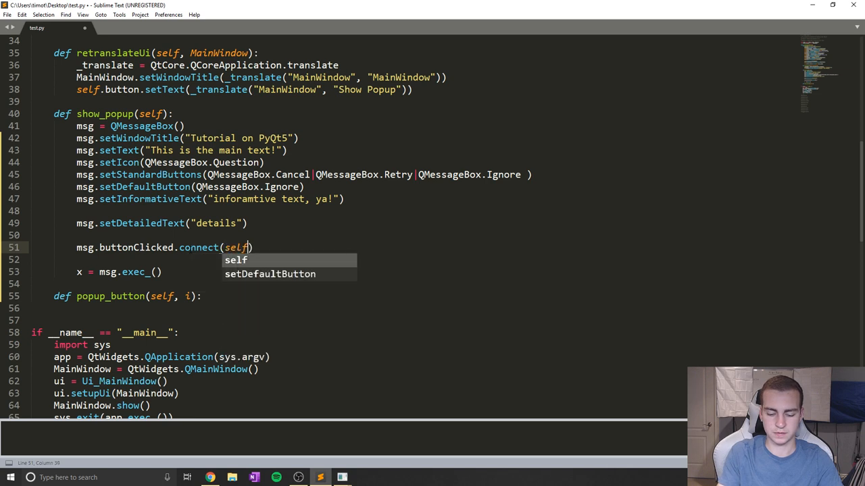
type(".popup_button")
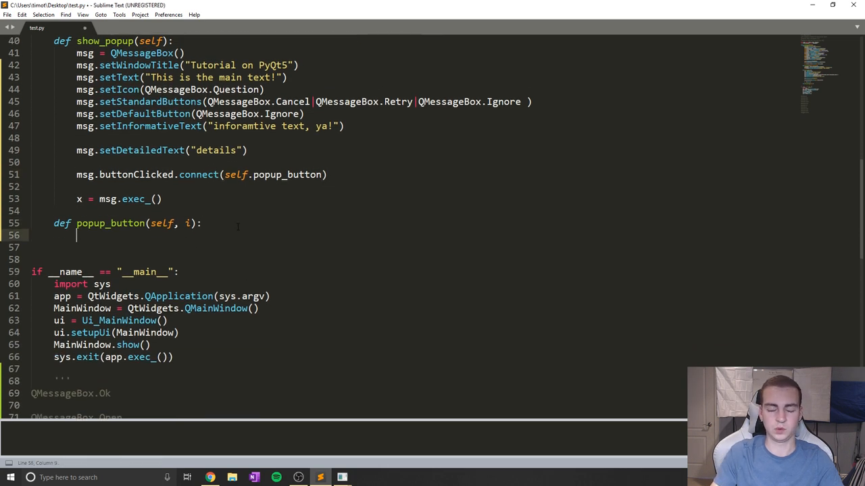
- Make the handler print i.text(), then save and run the script
type("print")
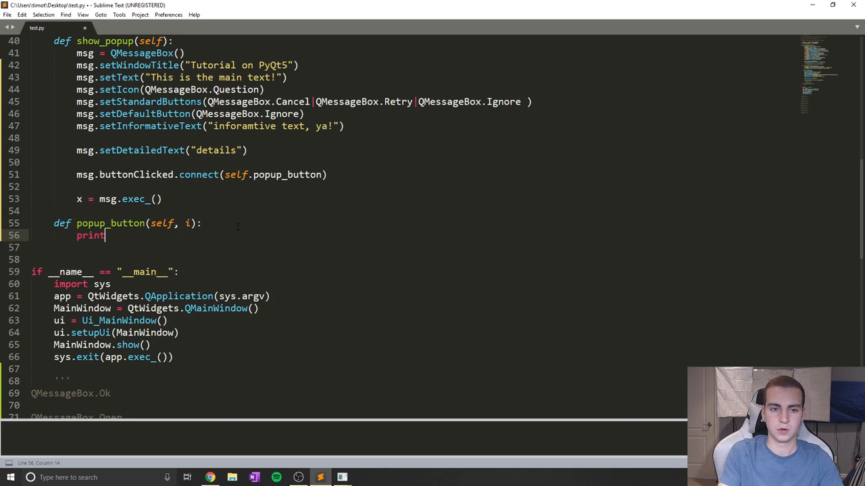
type("(i.text(")
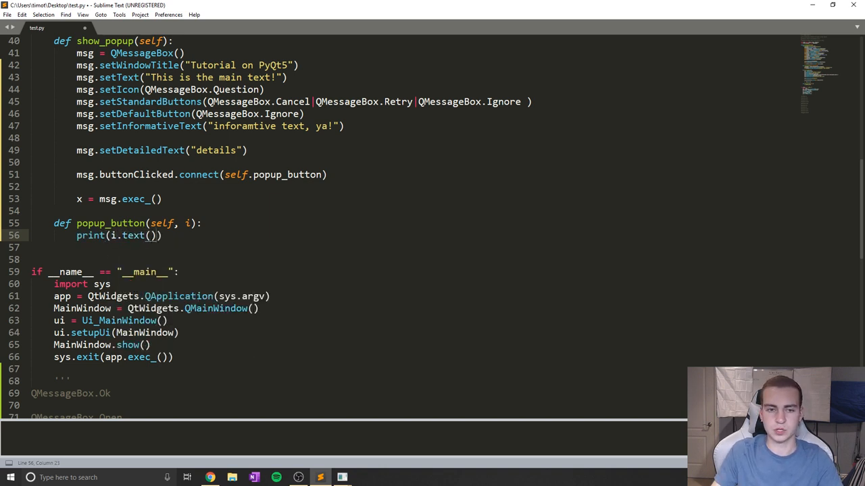
left_click(194, 247)
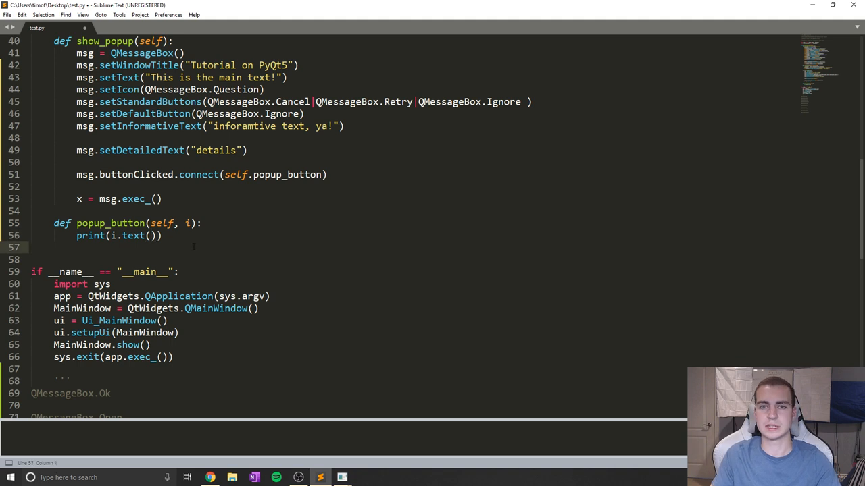
key("ctrl+s")
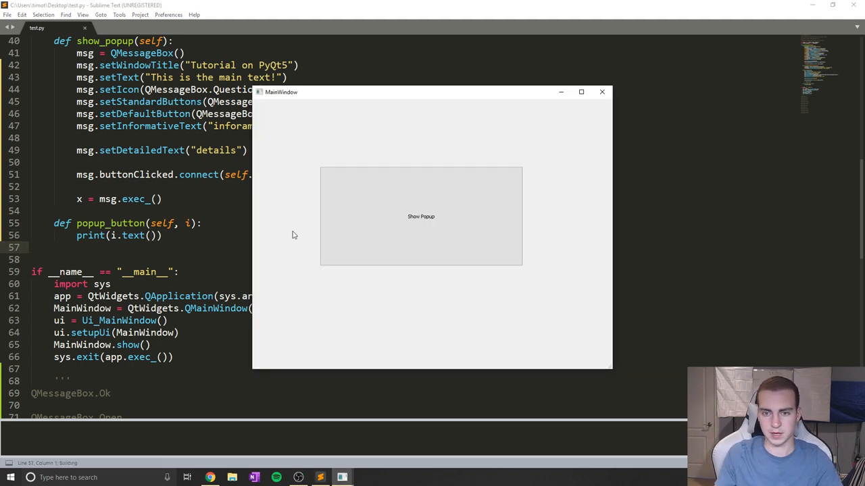
- Show the popup and choose Ignore so 'Ignore' prints to the build output
left_click(421, 216)
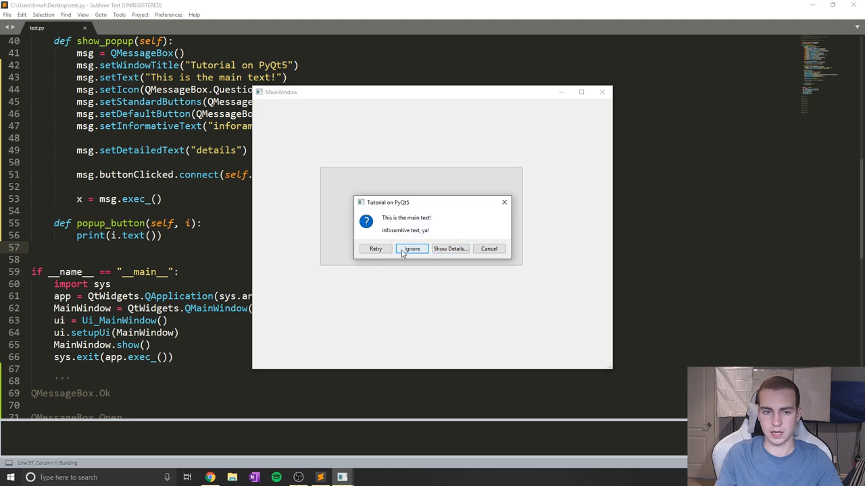
left_click(411, 248)
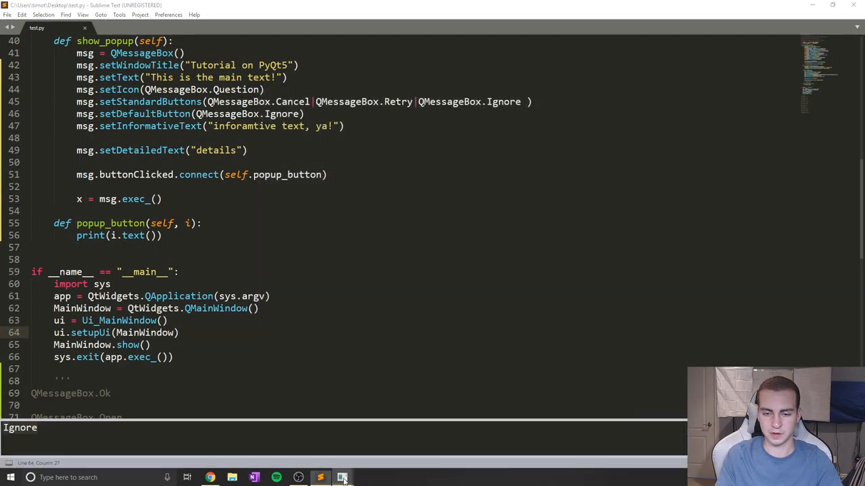
mouse_move(341, 477)
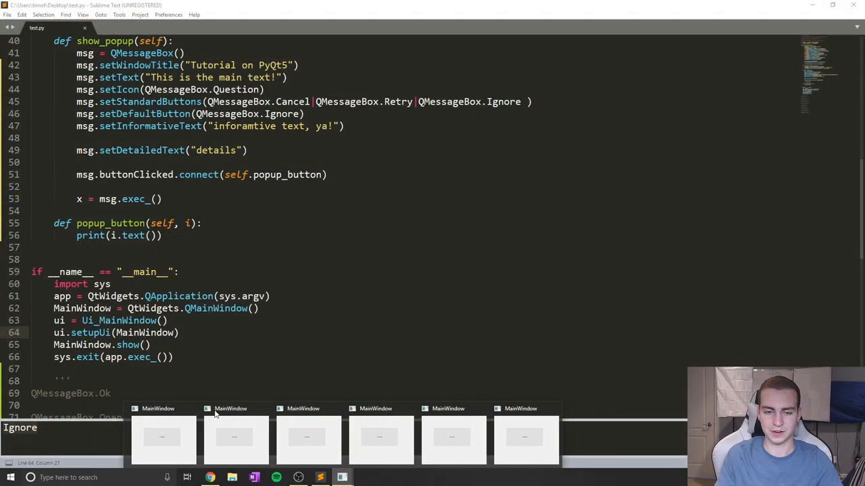